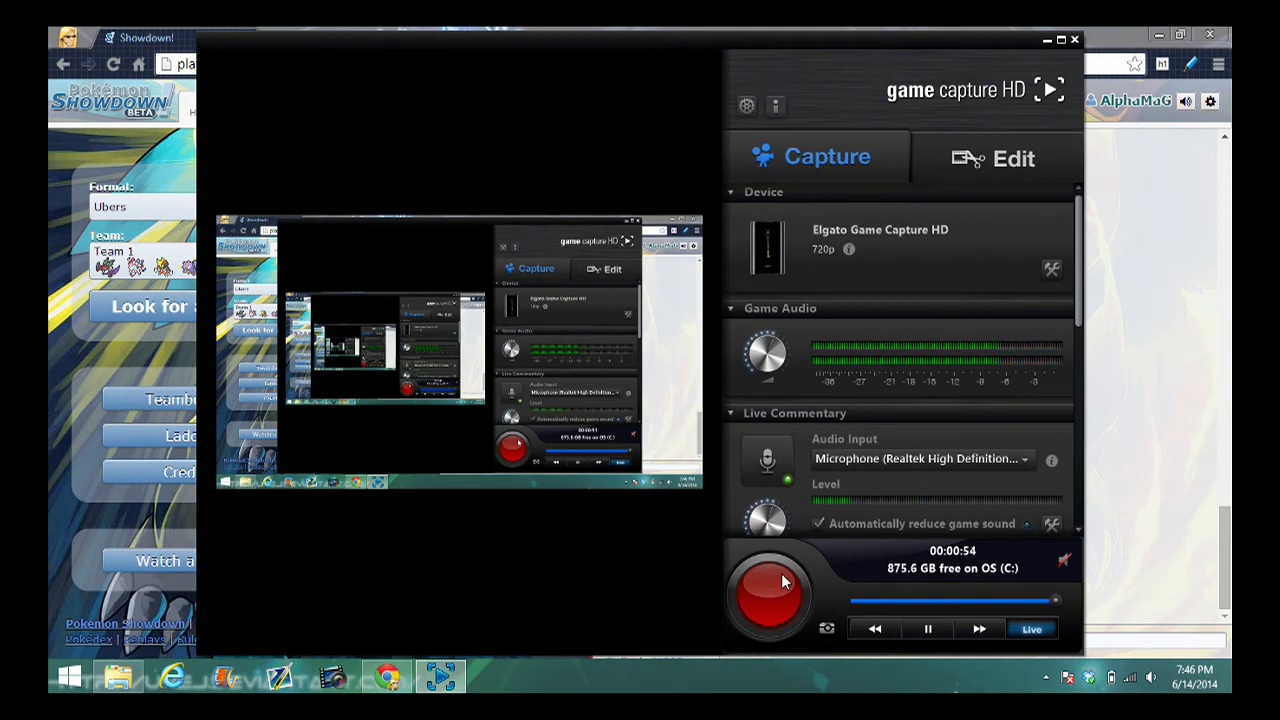
# Hide the Elgato capture window and scroll through the Showdown lobby chat
pyautogui.click(768, 590)
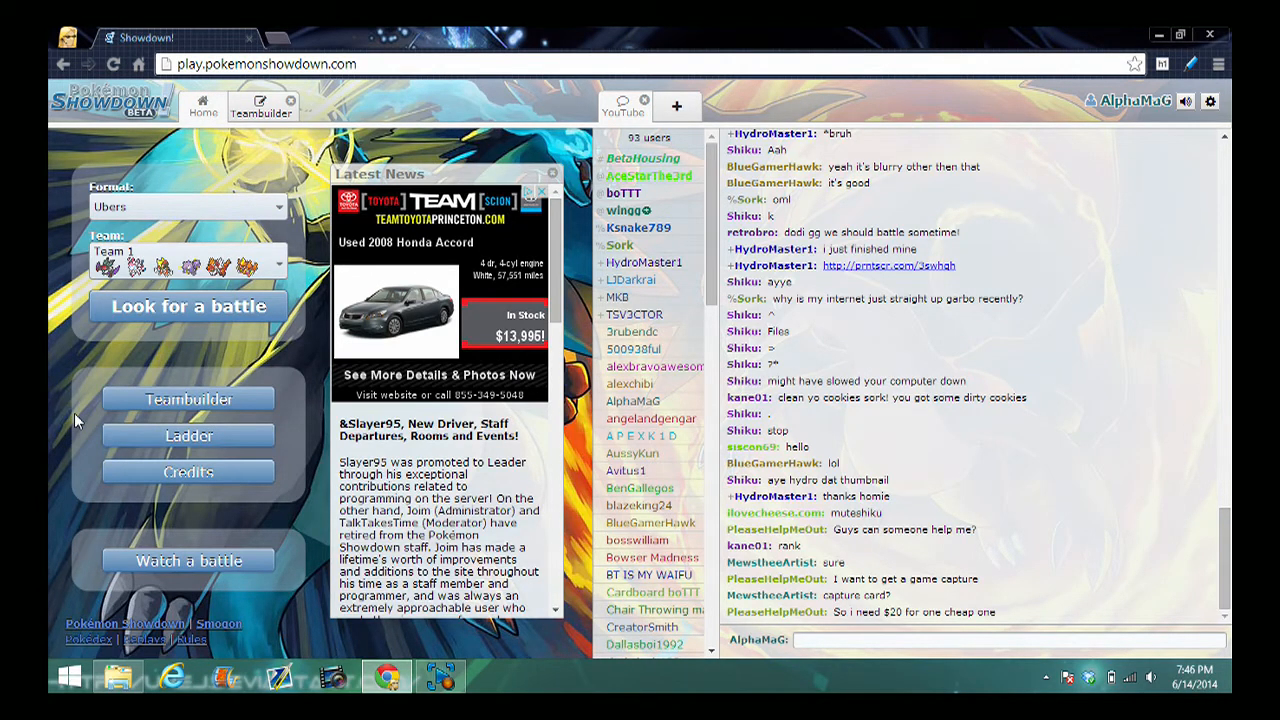
pyautogui.scroll(-3)
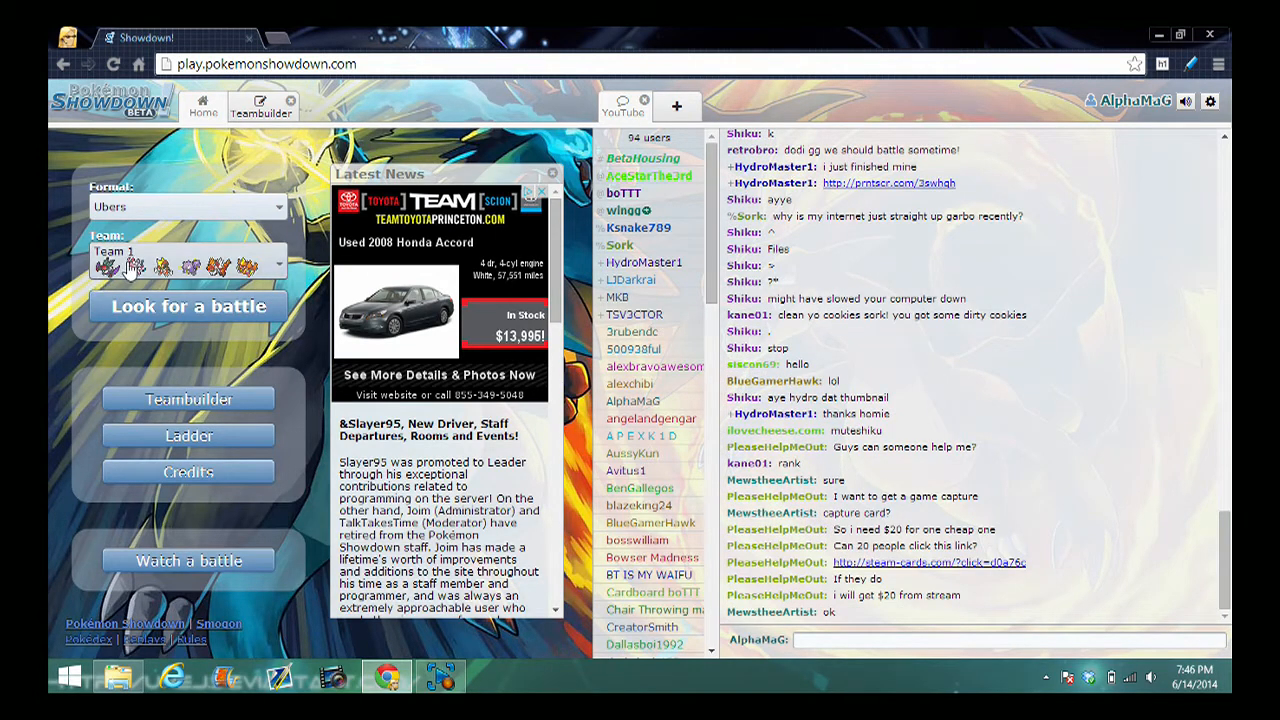
# Open Team 1, check Batman's stats, then view Sylveon's Calm EV spread
pyautogui.click(188, 262)
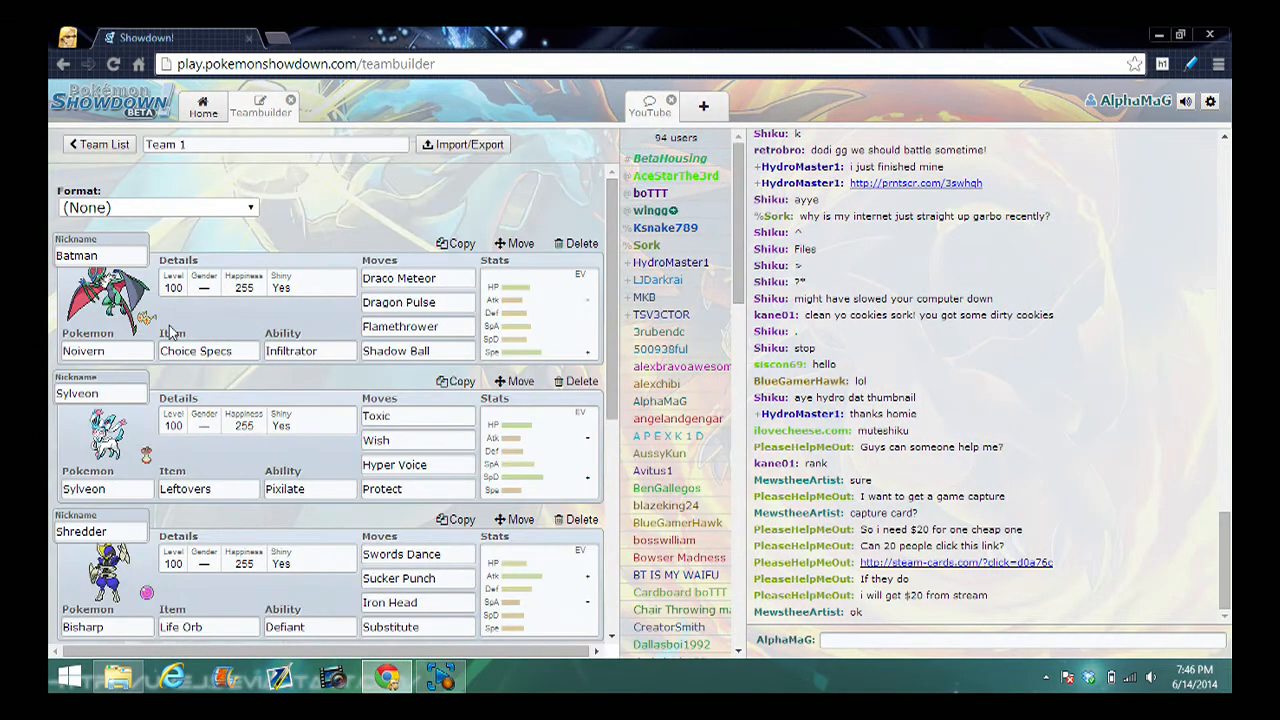
pyautogui.click(209, 350)
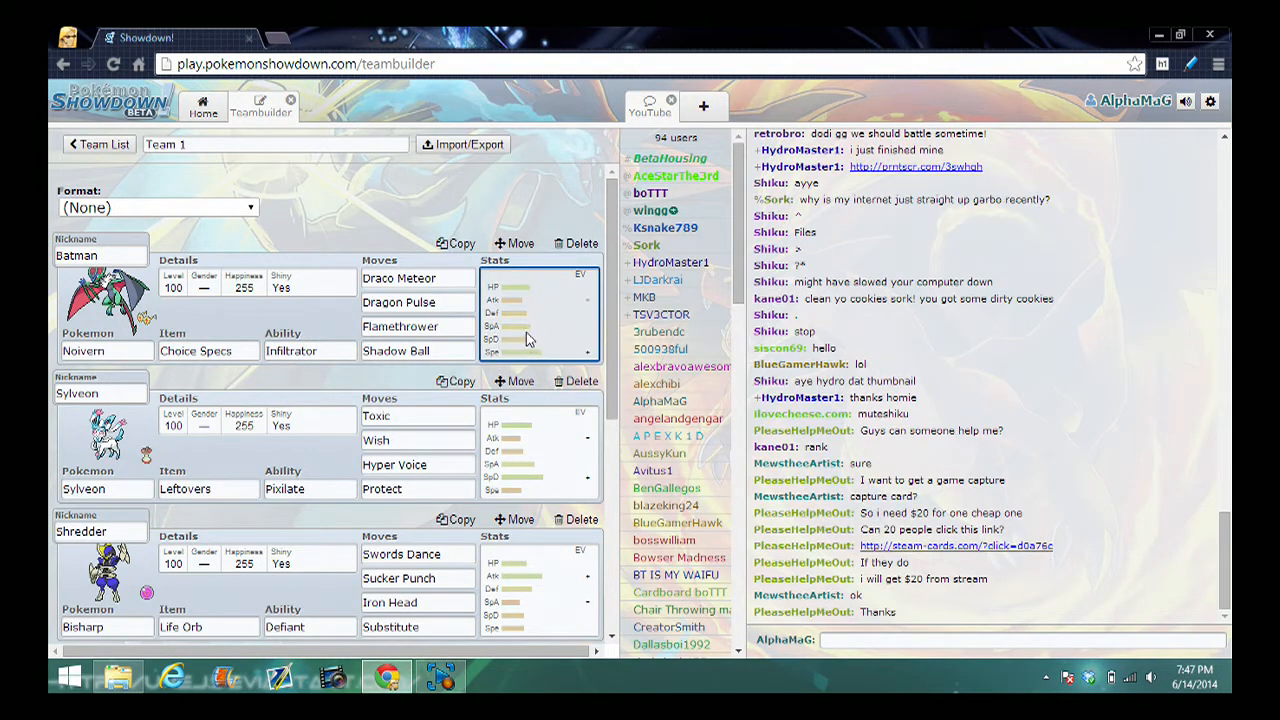
pyautogui.click(540, 320)
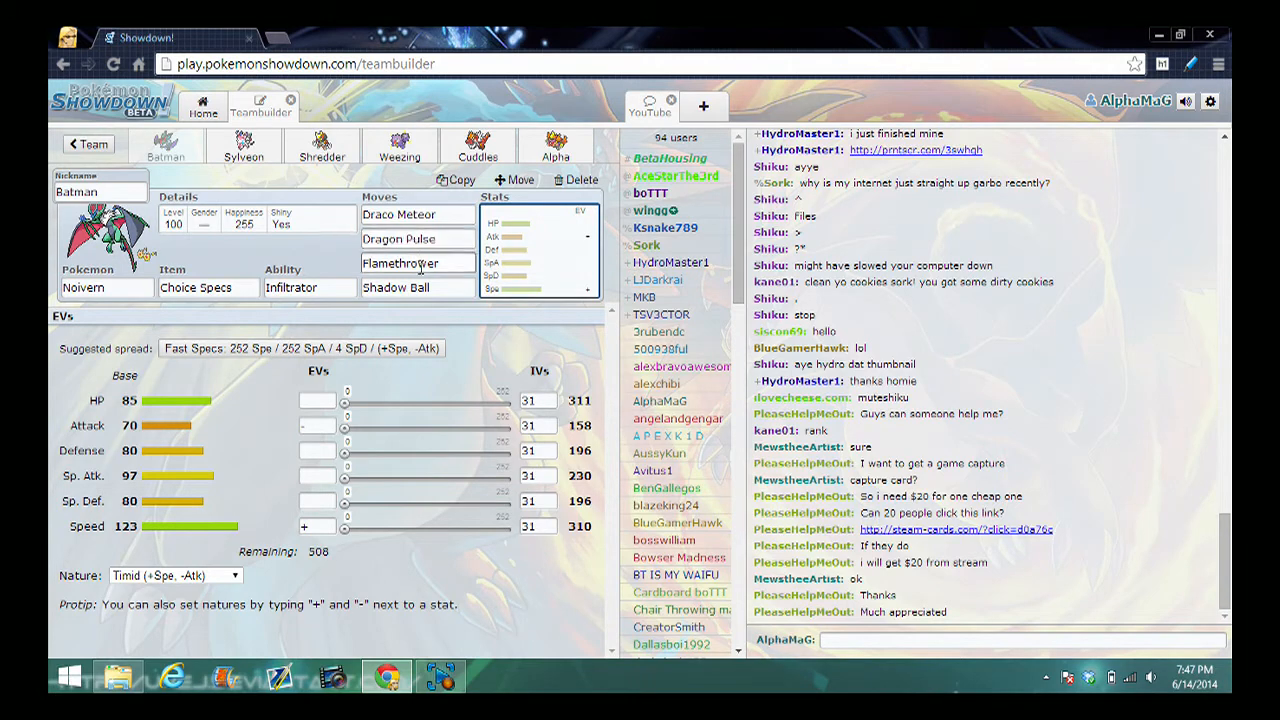
pyautogui.click(244, 147)
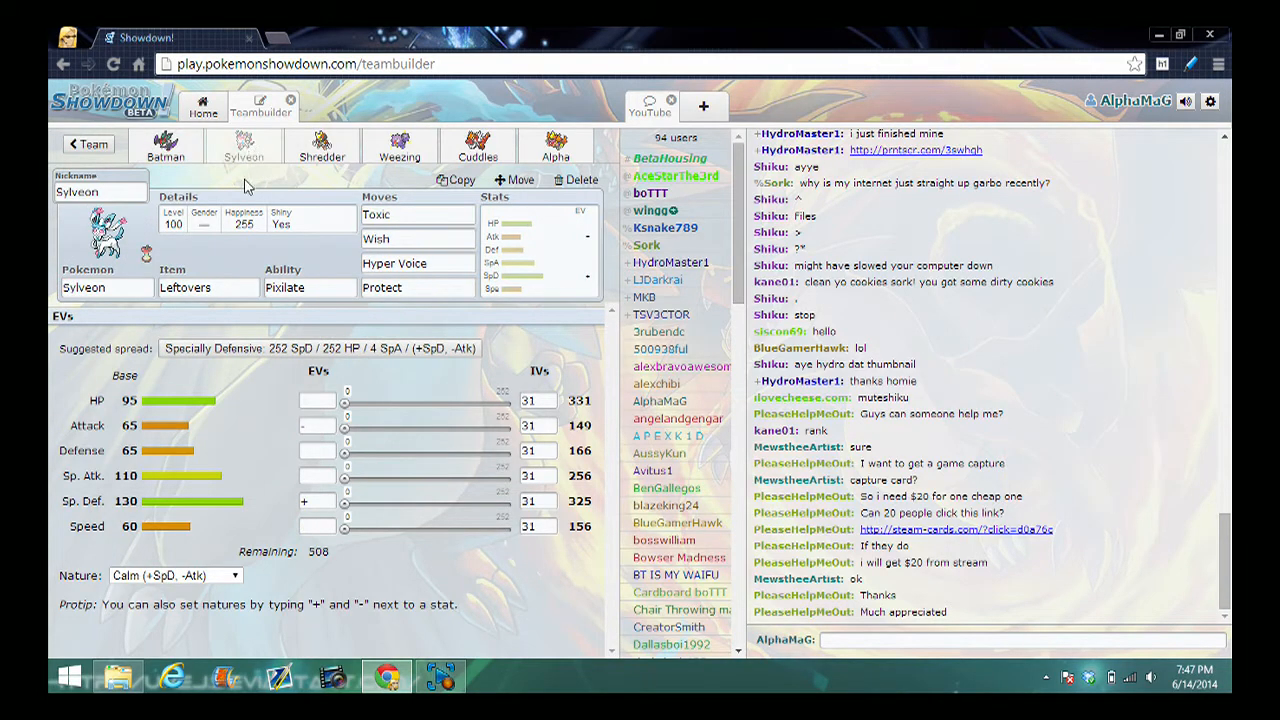
pyautogui.click(309, 287)
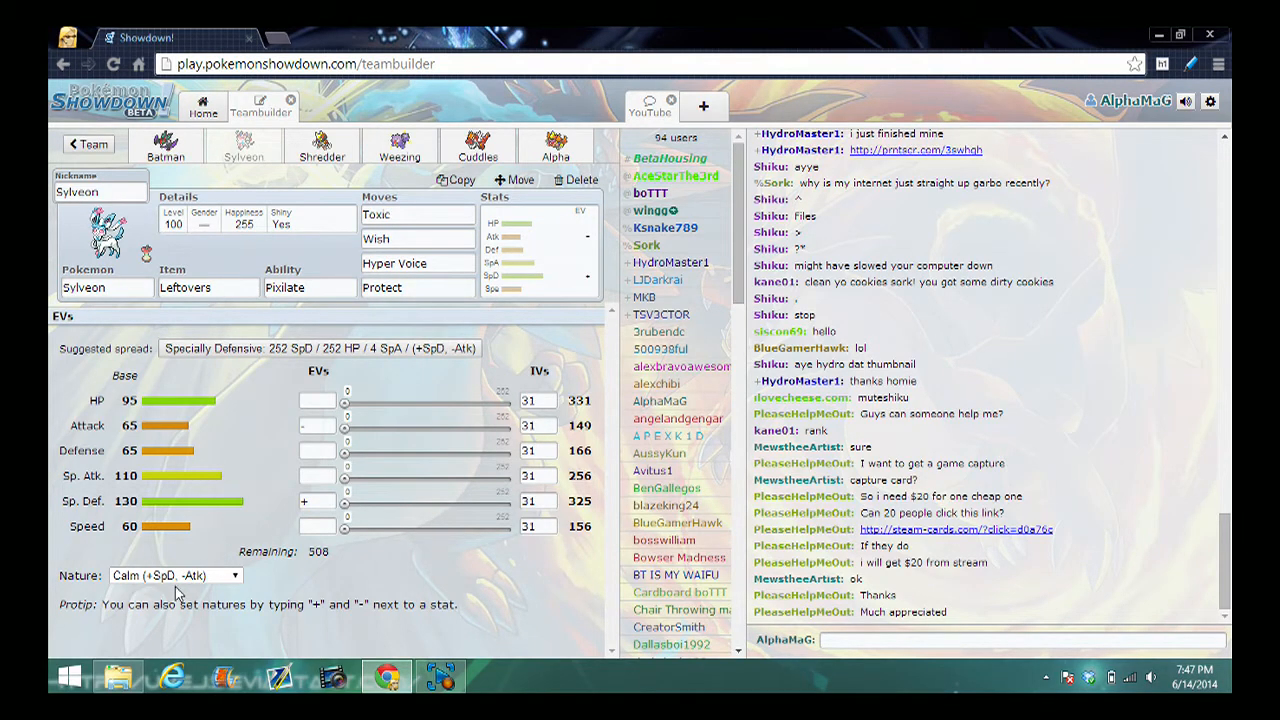
pyautogui.moveTo(333, 145)
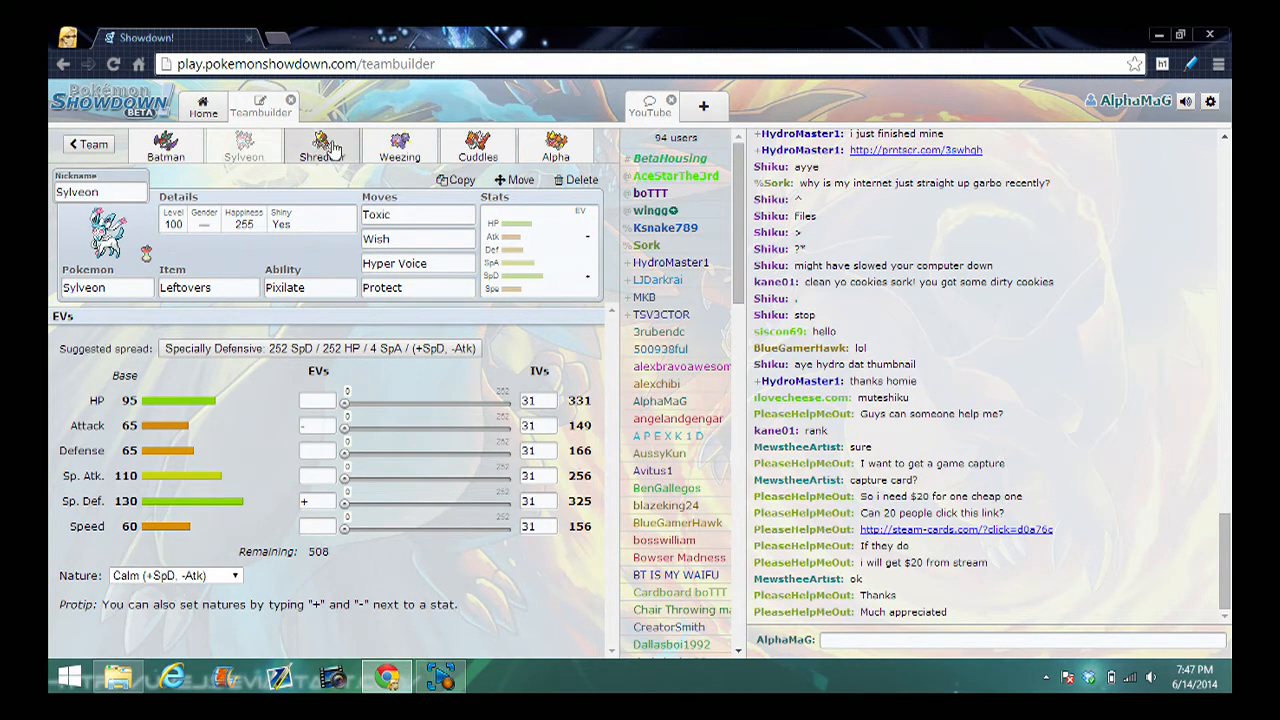
# Review Shredder's Adamant Bisharp set and Iron Head, then Weezing's Bold Black Sludge set
pyautogui.click(321, 145)
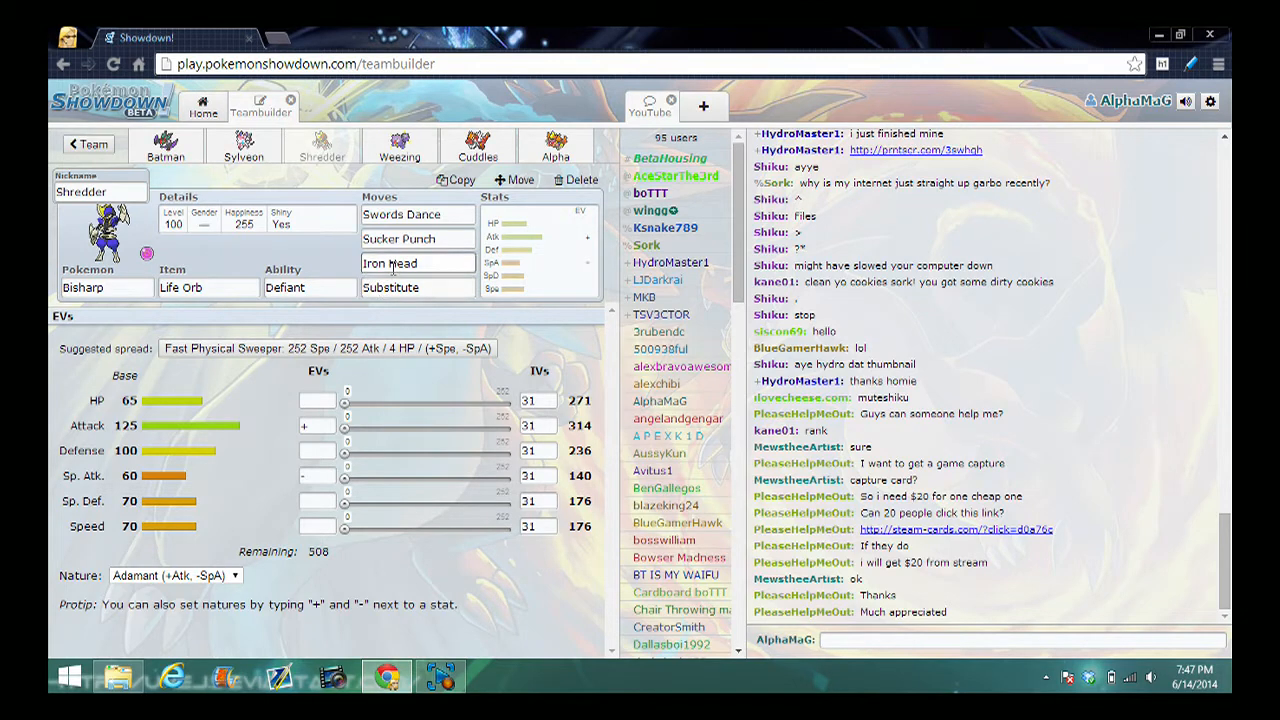
pyautogui.click(417, 263)
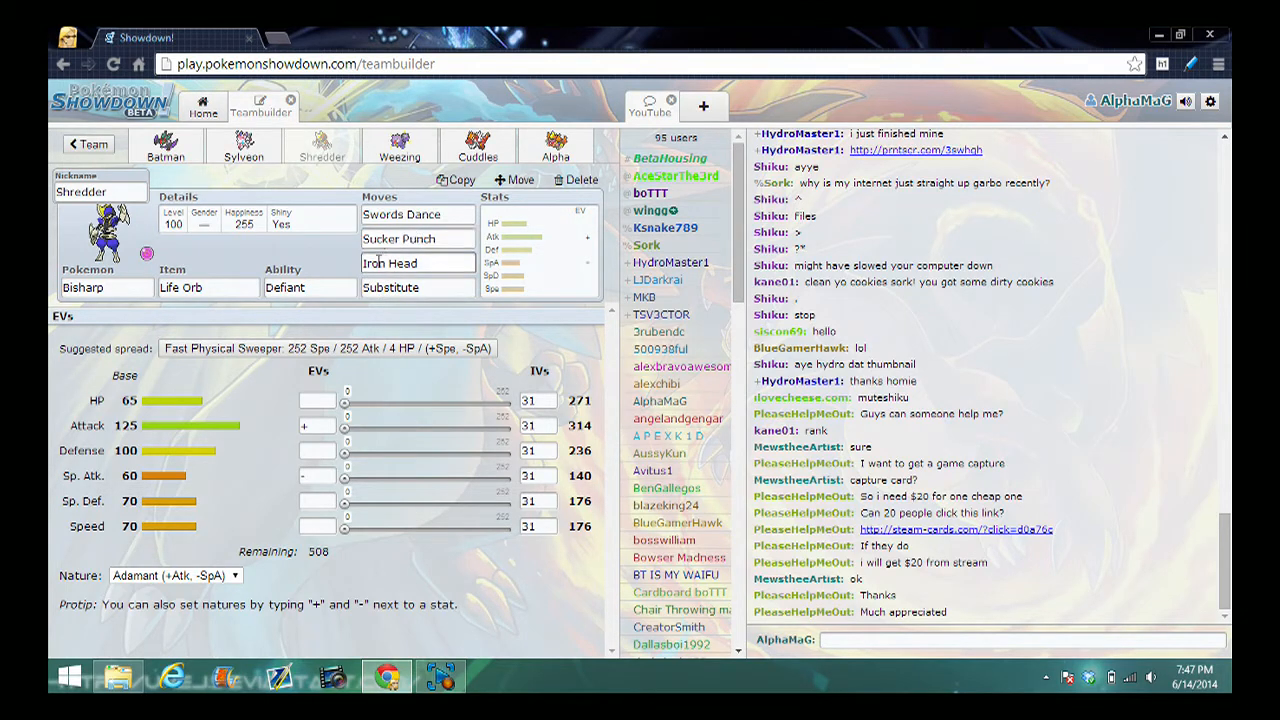
pyautogui.click(417, 262)
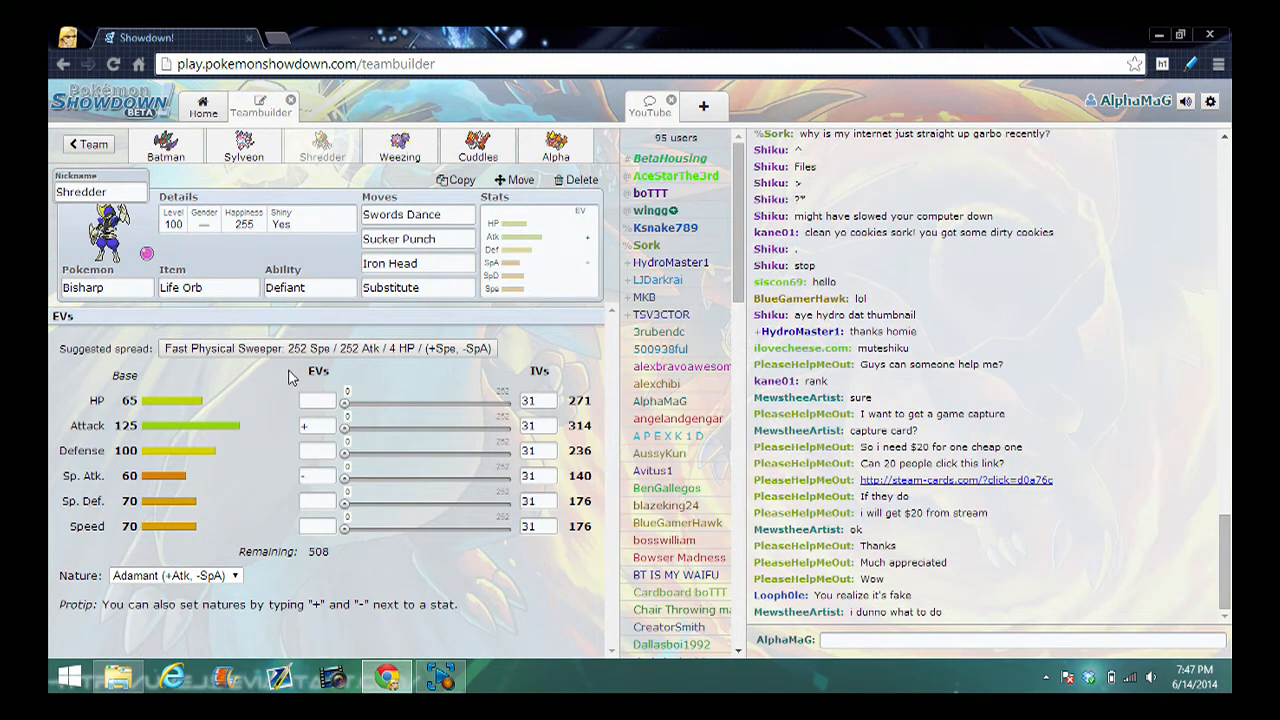
pyautogui.moveTo(230, 554)
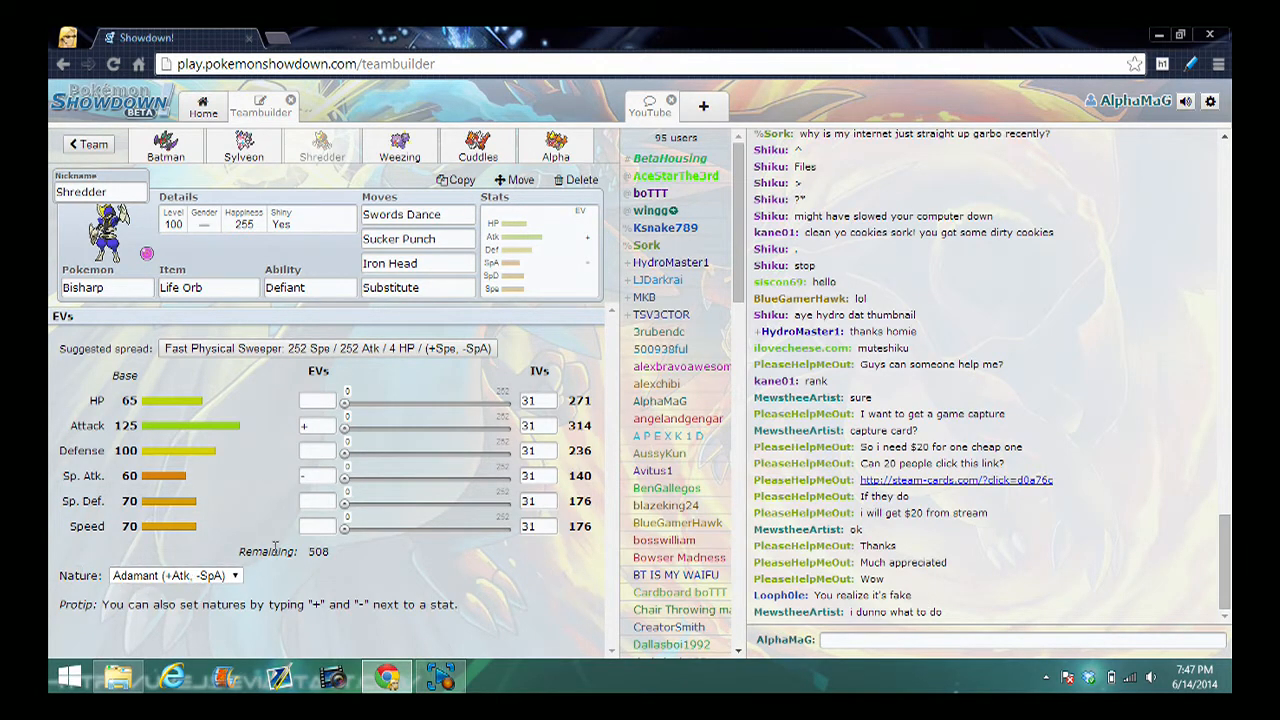
pyautogui.click(308, 287)
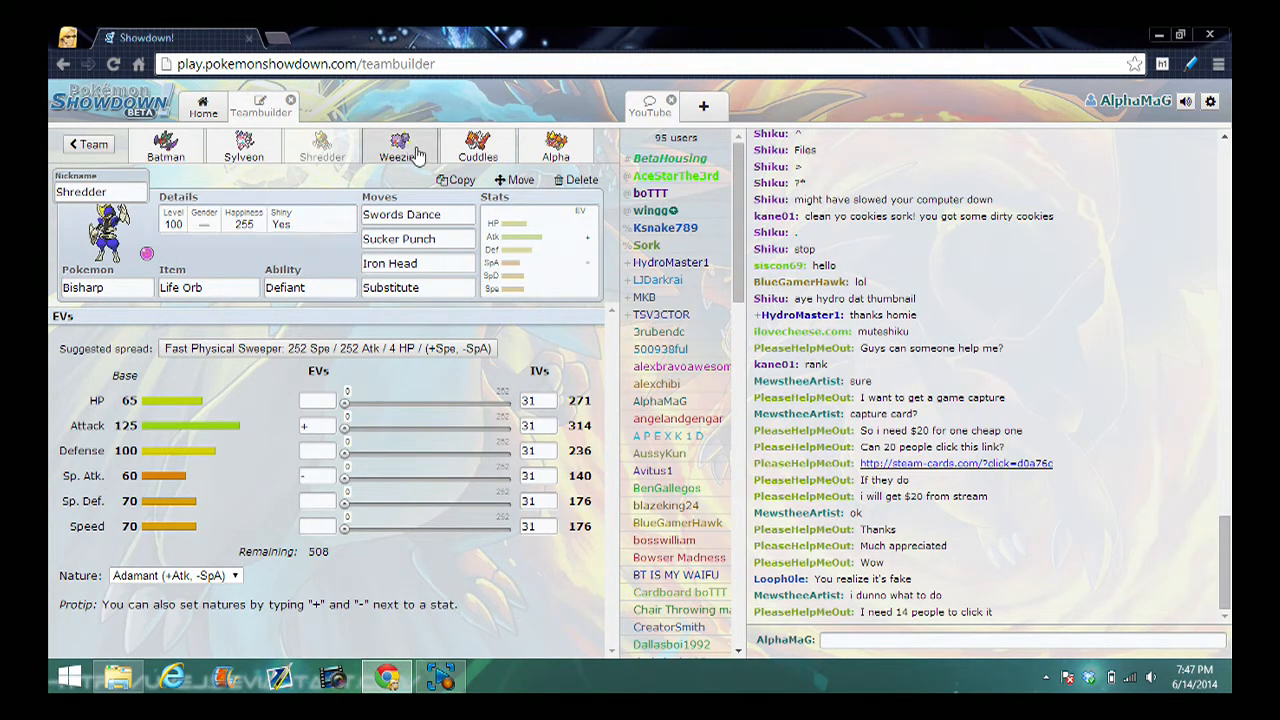
pyautogui.click(399, 147)
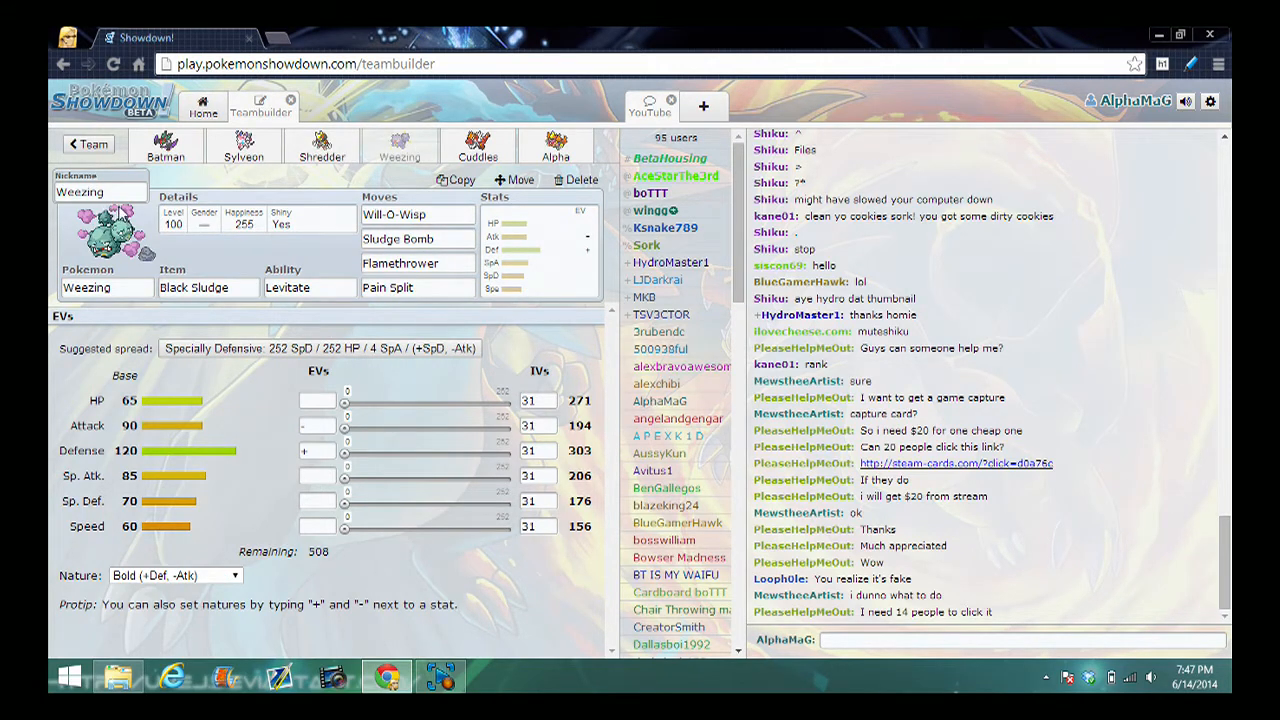
pyautogui.click(208, 287)
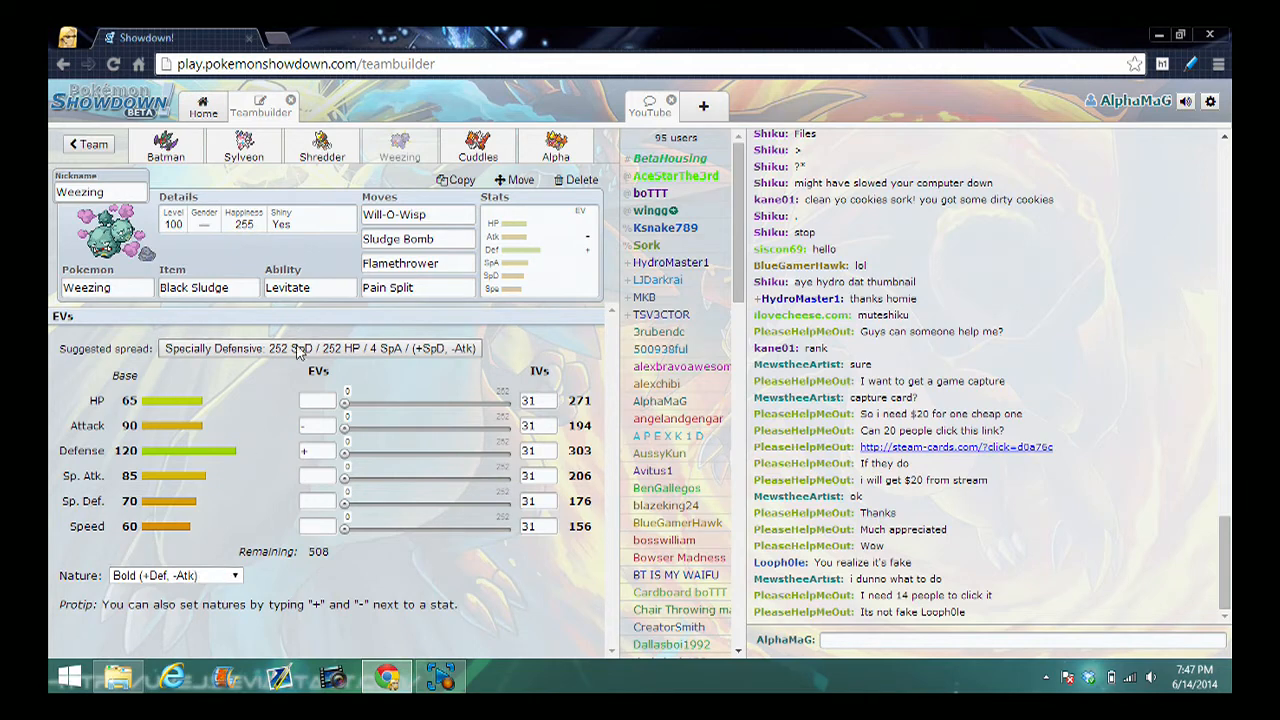
# View Cuddles' Choice Band Tyrantrum, then Alpha's Modest Expert Belt Magmortar
pyautogui.click(477, 147)
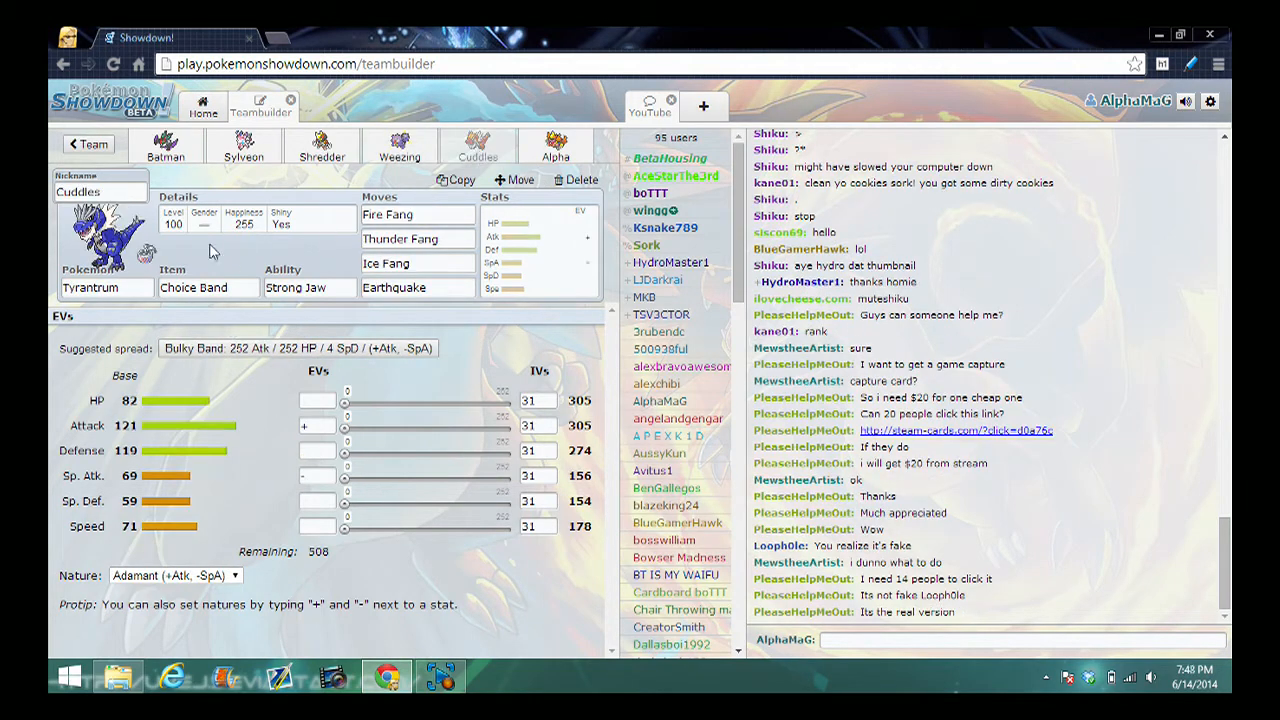
pyautogui.moveTo(143, 329)
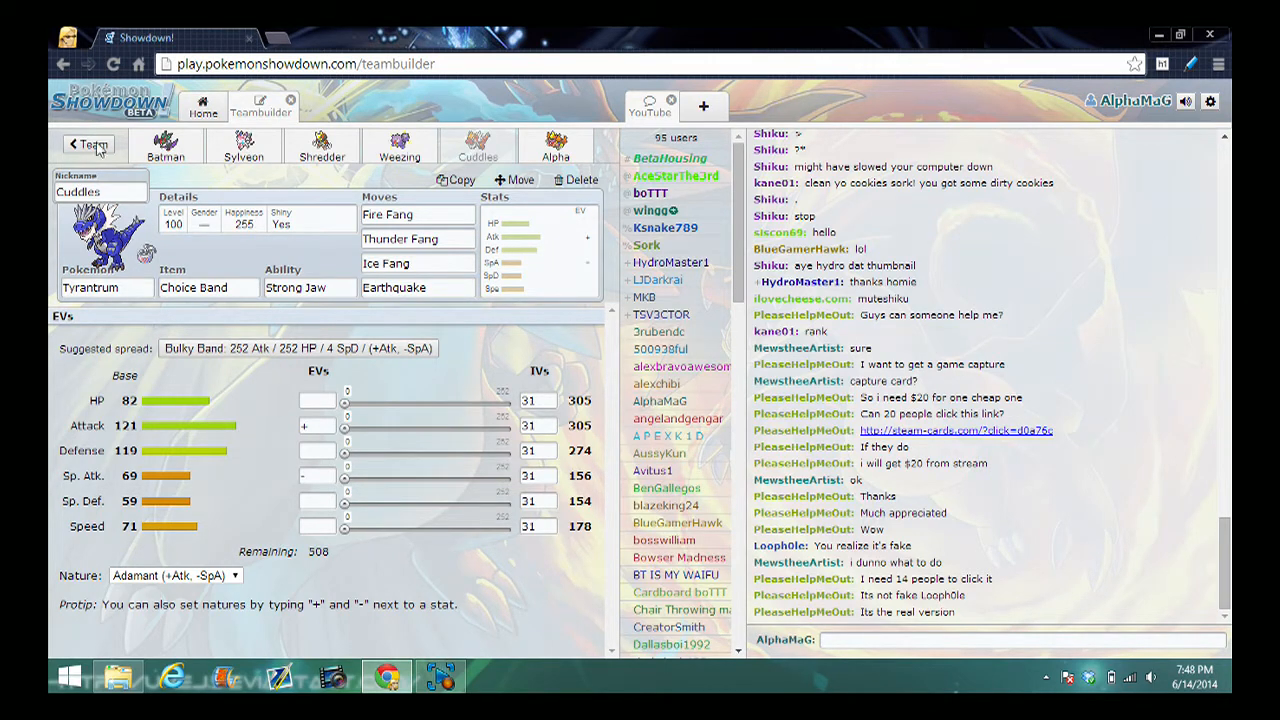
pyautogui.click(207, 287)
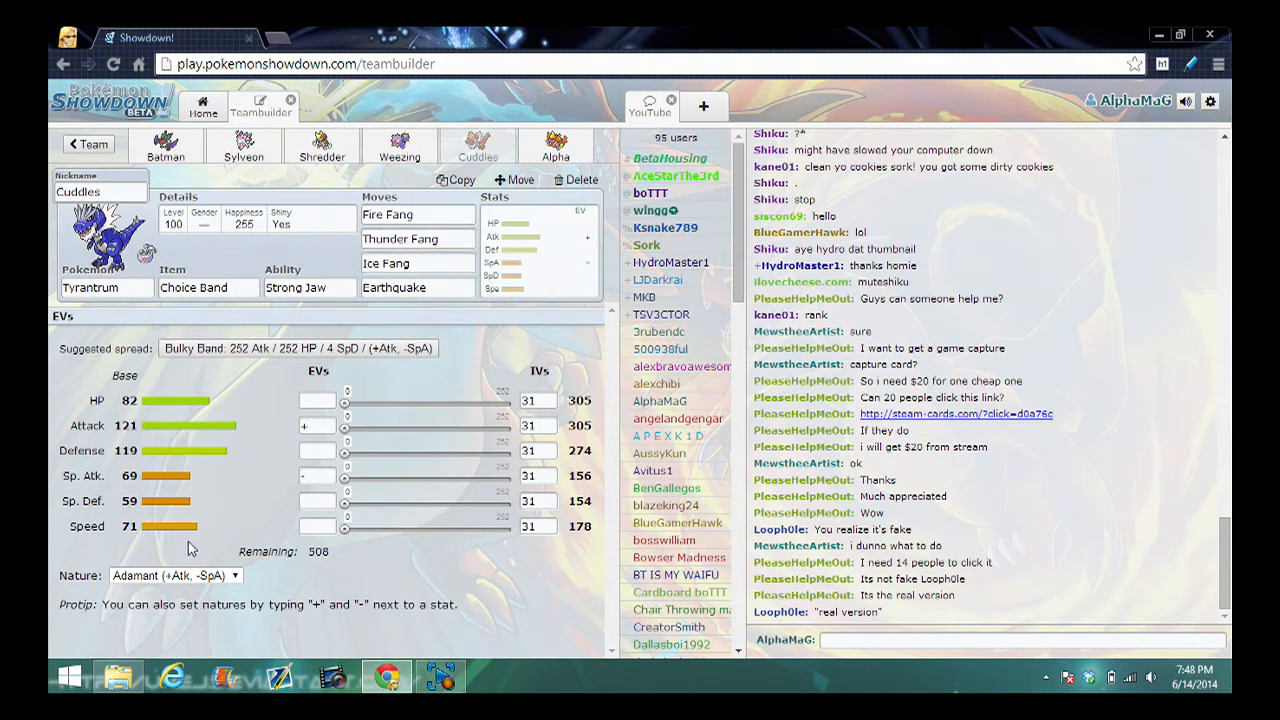
pyautogui.click(555, 148)
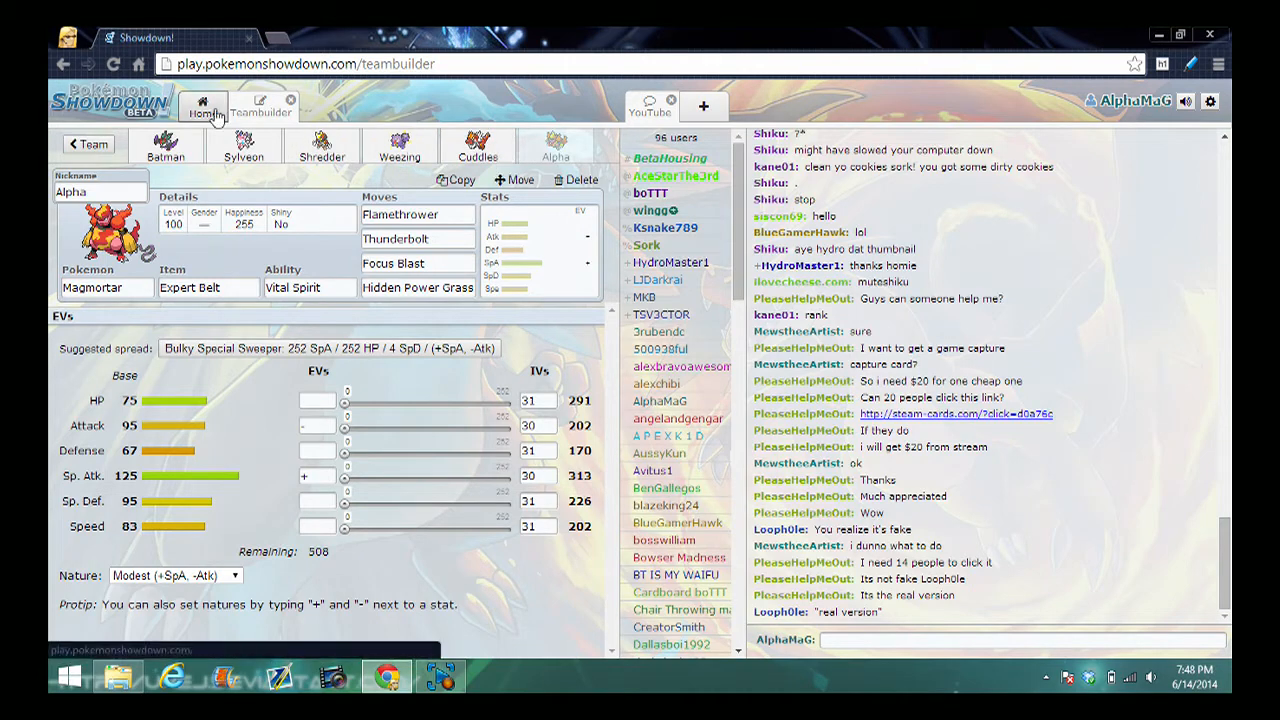
# Return to the home page and search for a rated Ubers battle with Team 1
pyautogui.click(203, 106)
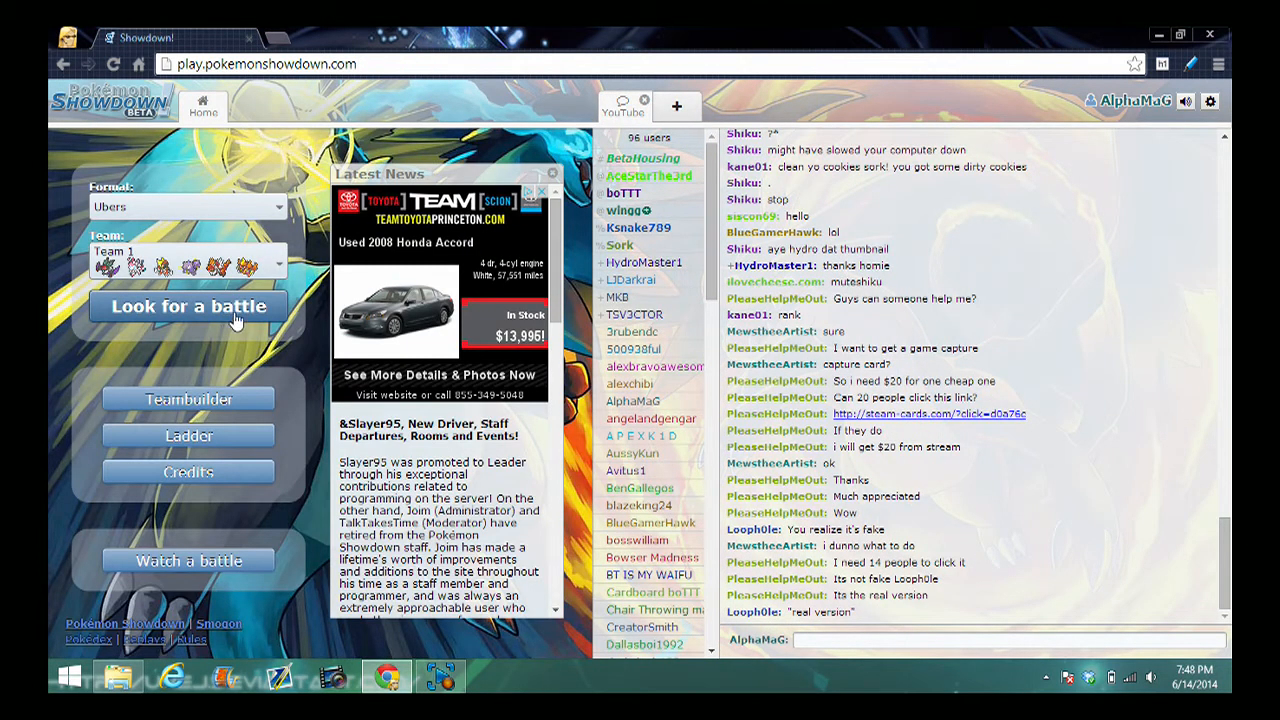
pyautogui.click(188, 306)
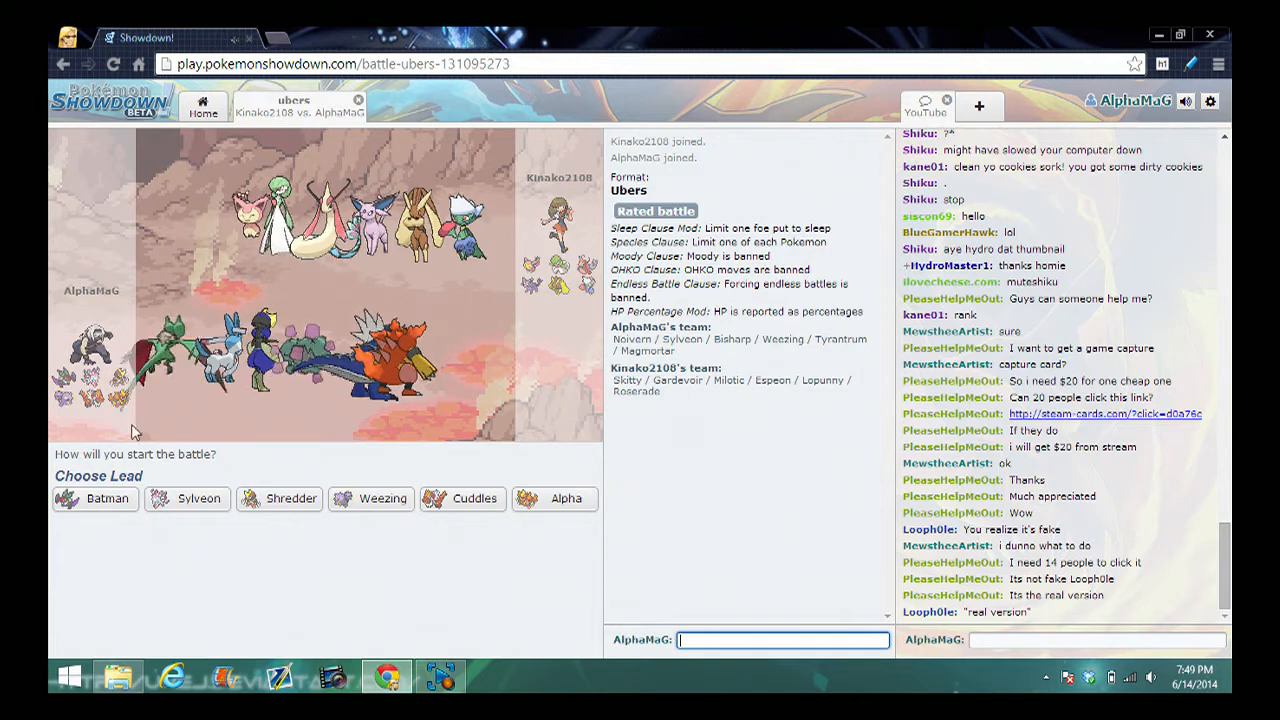
pyautogui.click(95, 498)
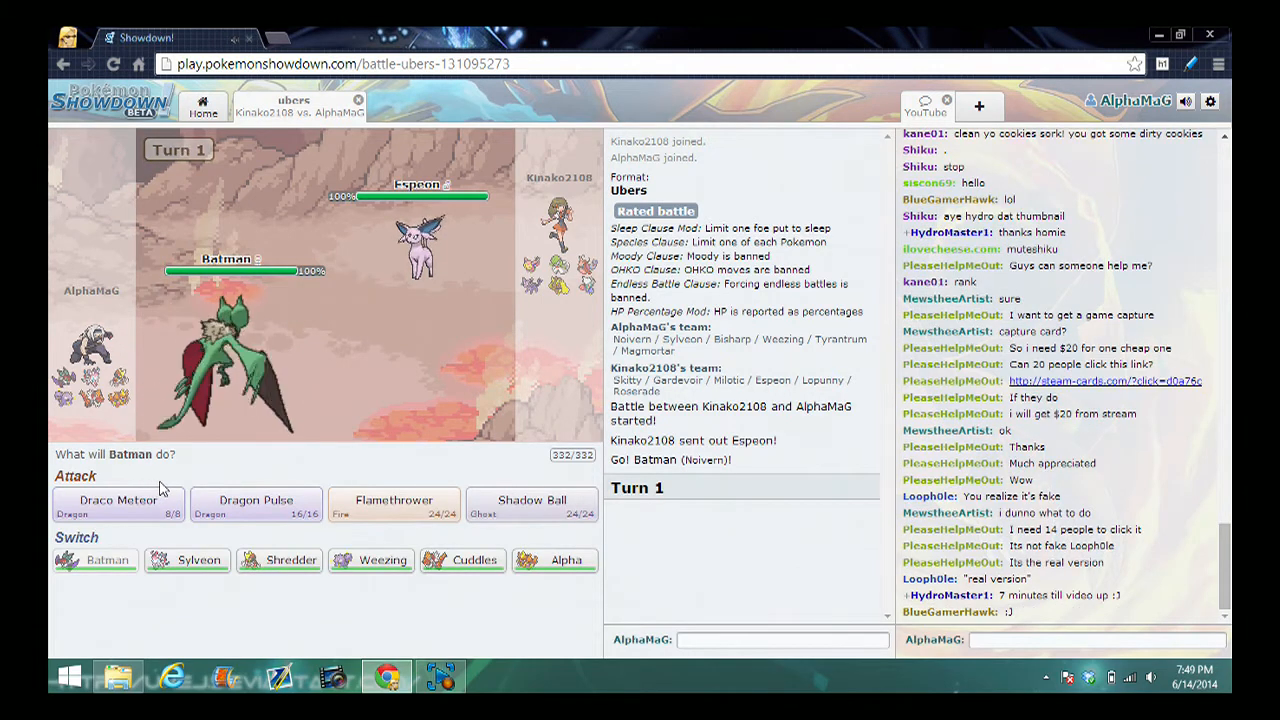
pyautogui.moveTo(540, 510)
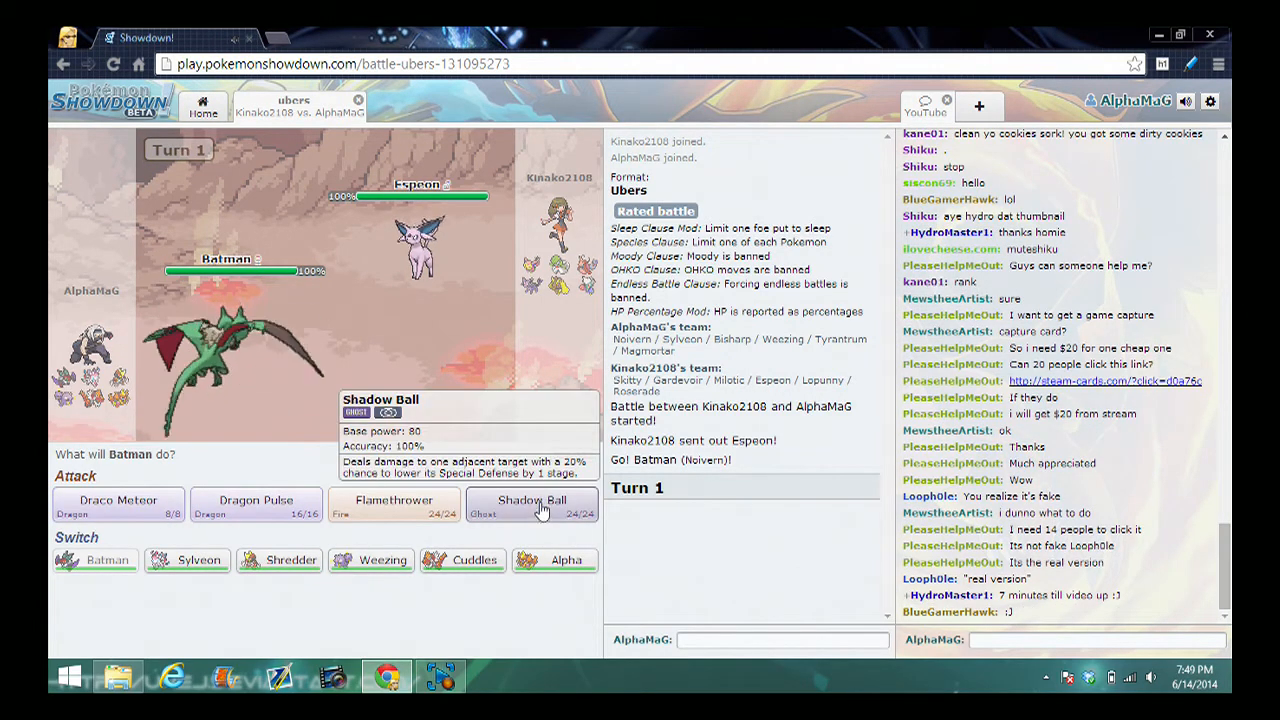
# Use Batman's Shadow Ball on turns 1 and 2 to faint Espeon
pyautogui.click(532, 507)
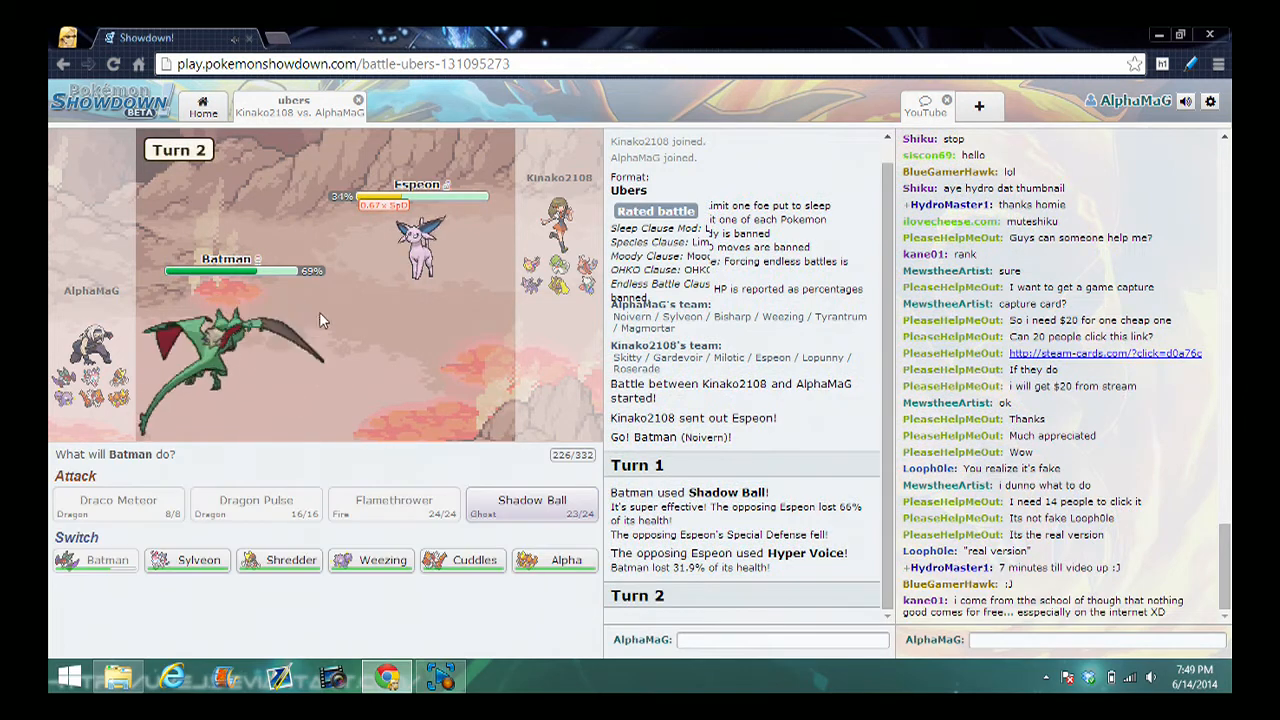
pyautogui.click(532, 502)
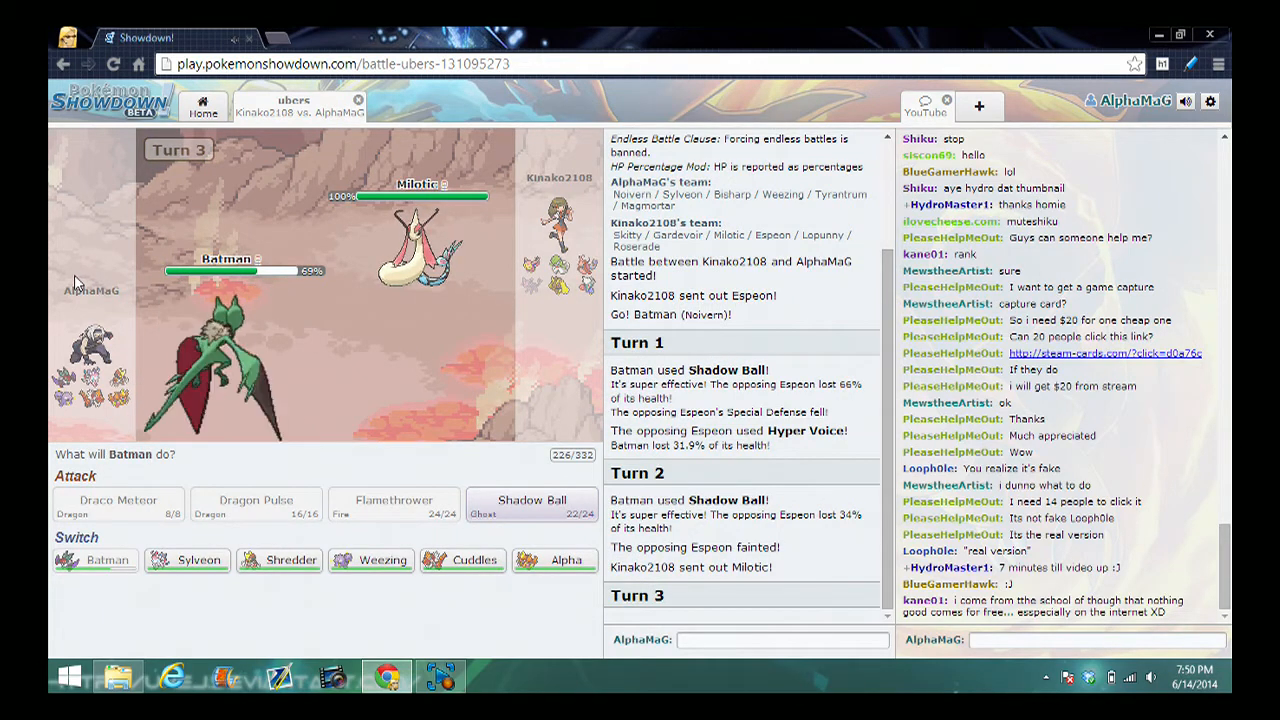
pyautogui.moveTo(434, 230)
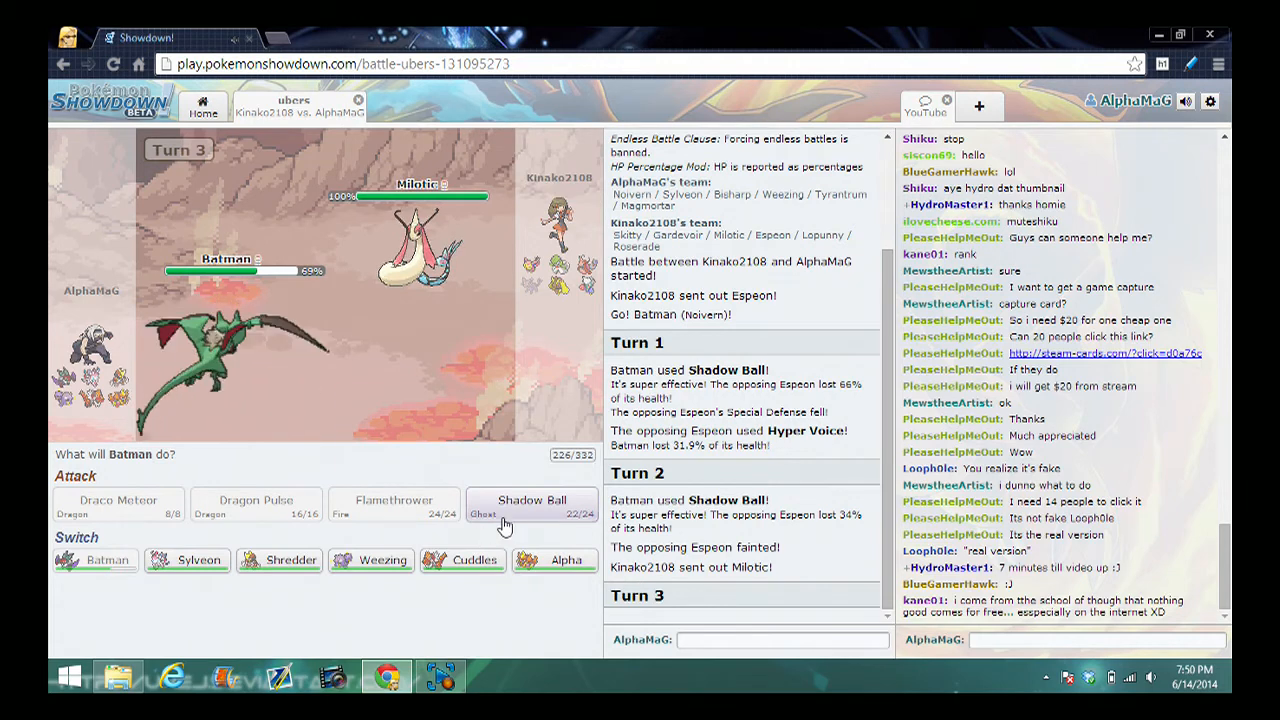
pyautogui.moveTo(566, 559)
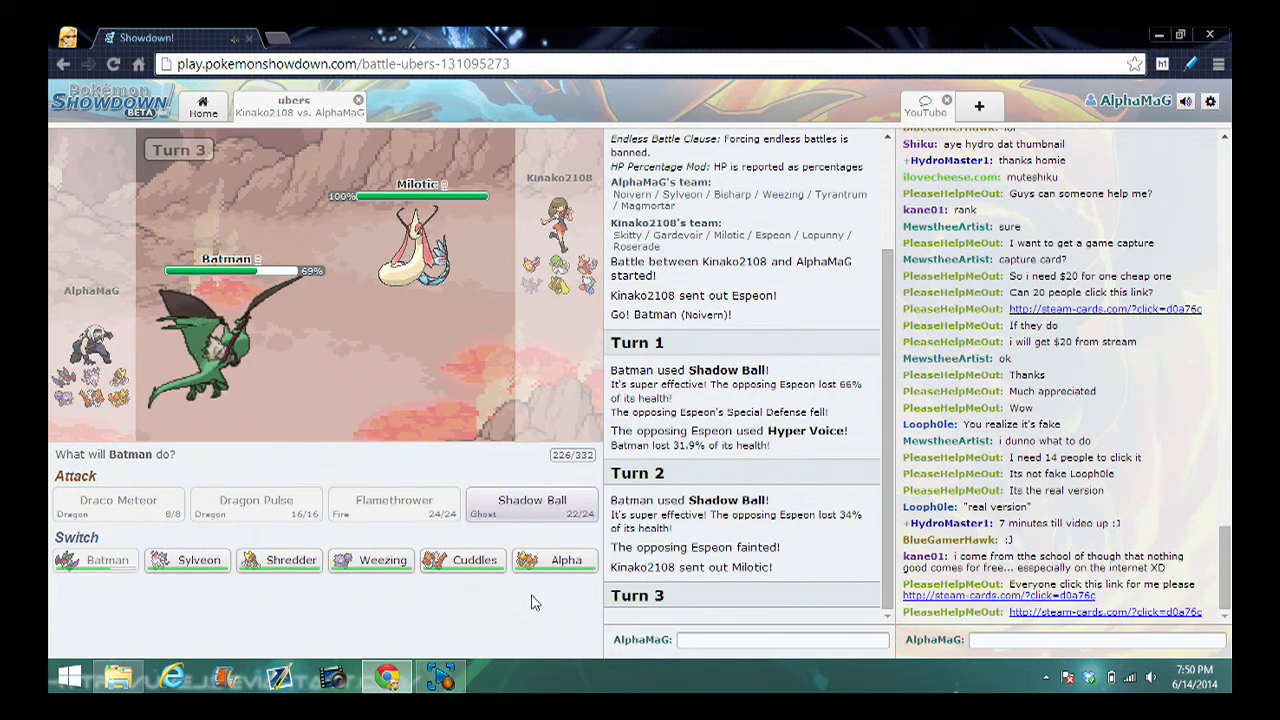
pyautogui.moveTo(463, 559)
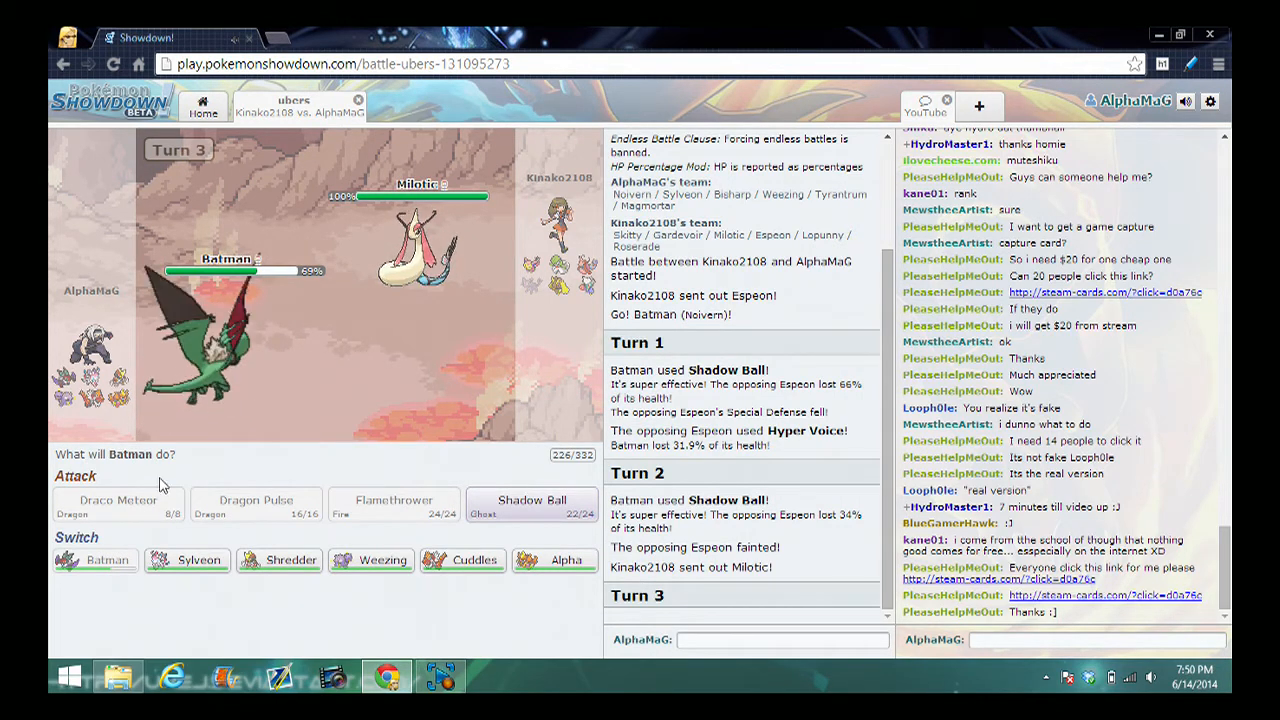
pyautogui.moveTo(280, 560)
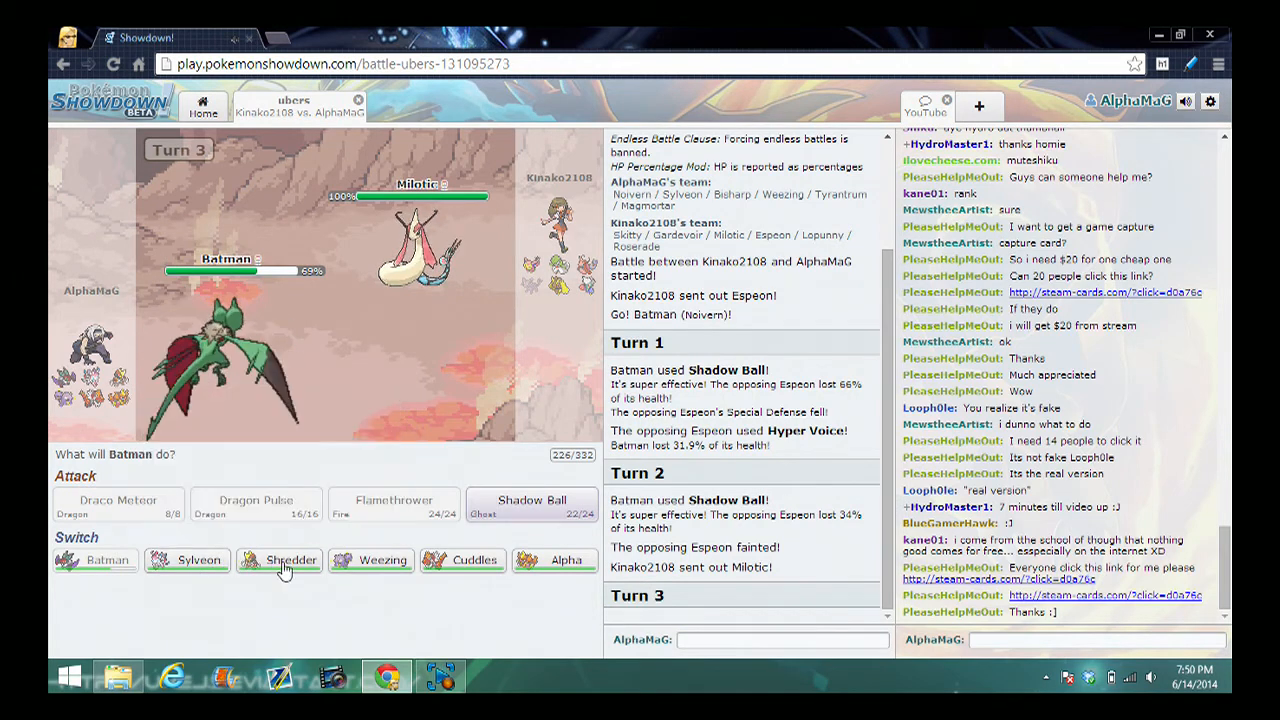
pyautogui.moveTo(462, 560)
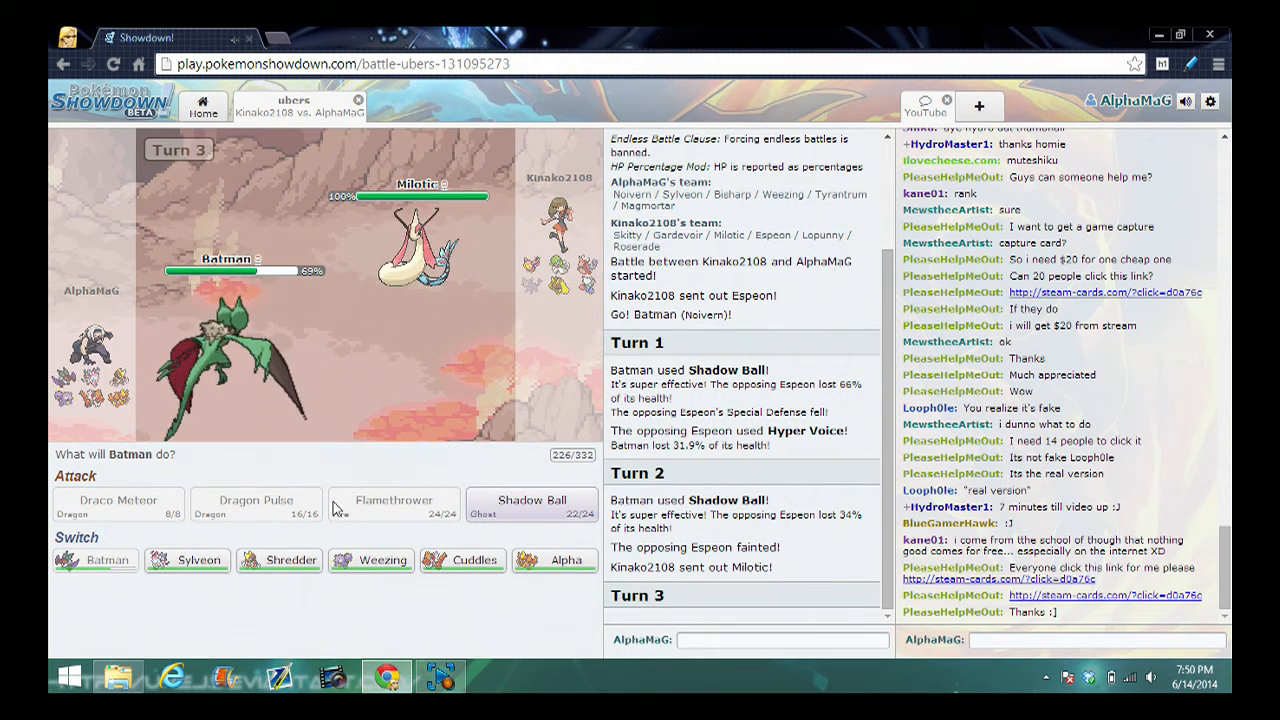
pyautogui.moveTo(199, 560)
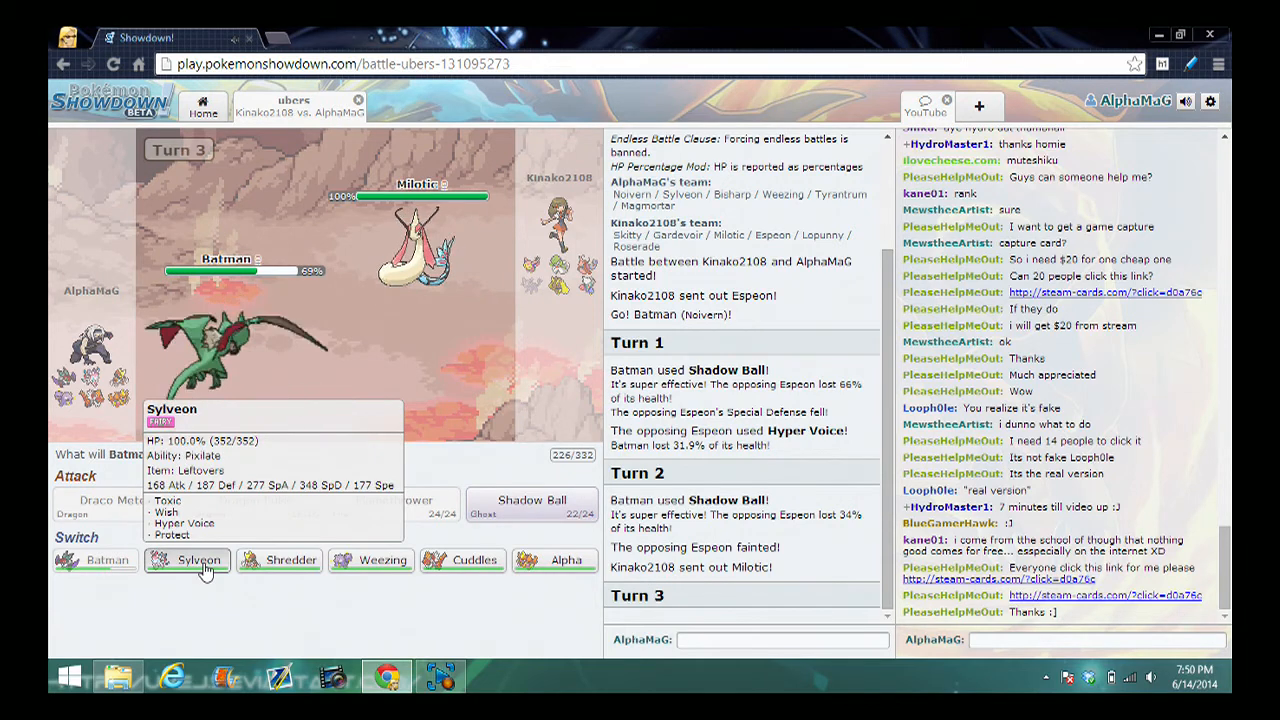
# Switch Noivern out for Sylveon, badly poison Milotic with Toxic, then use Wish
pyautogui.click(187, 560)
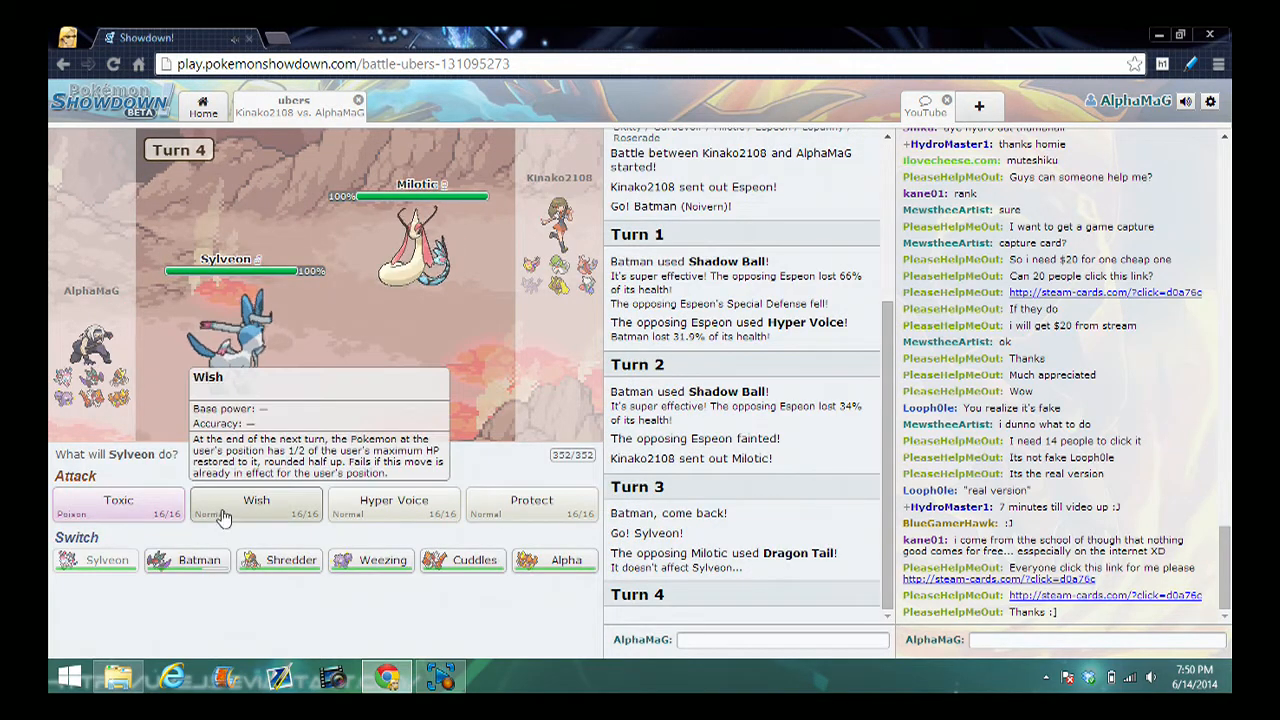
pyautogui.click(256, 505)
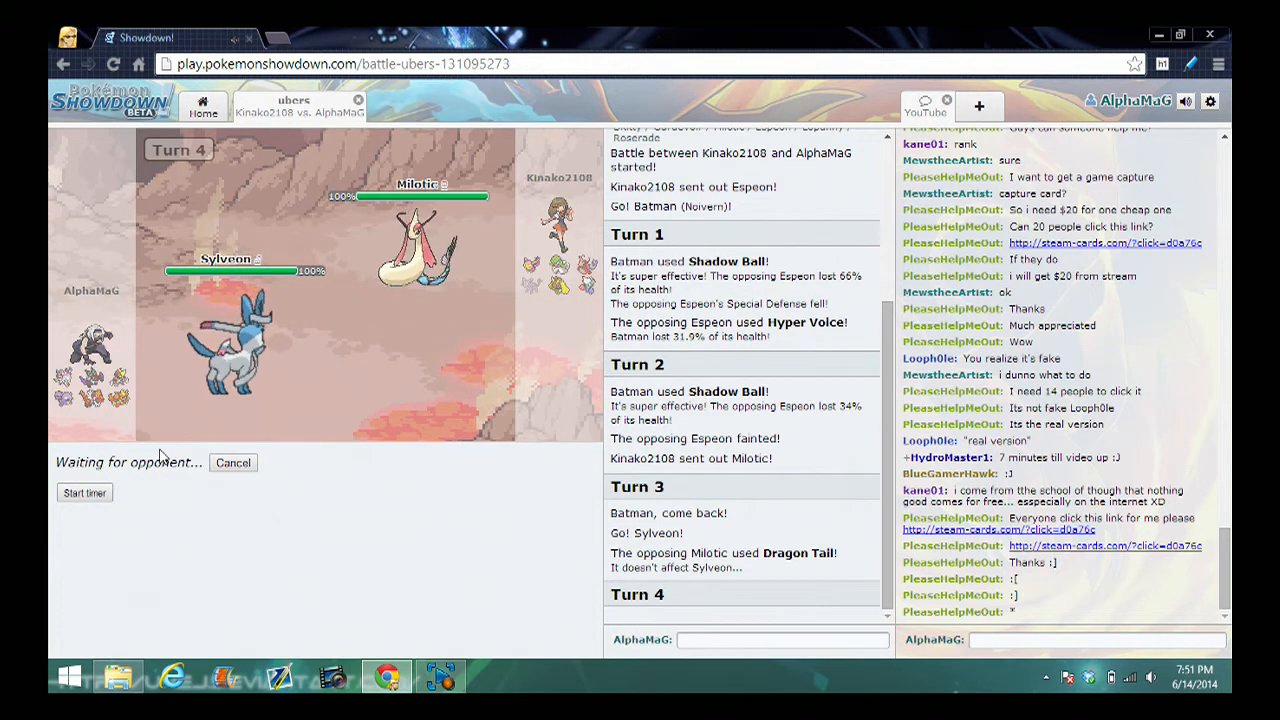
pyautogui.moveTo(230, 350)
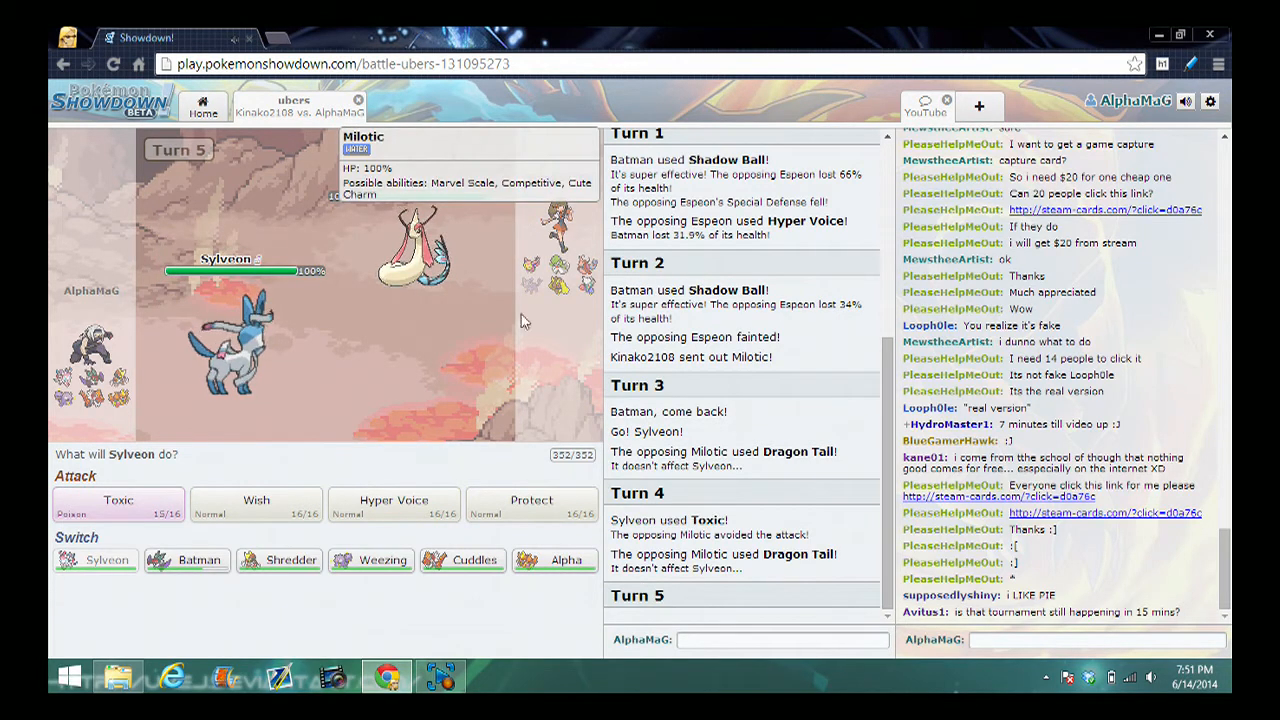
pyautogui.moveTo(531, 505)
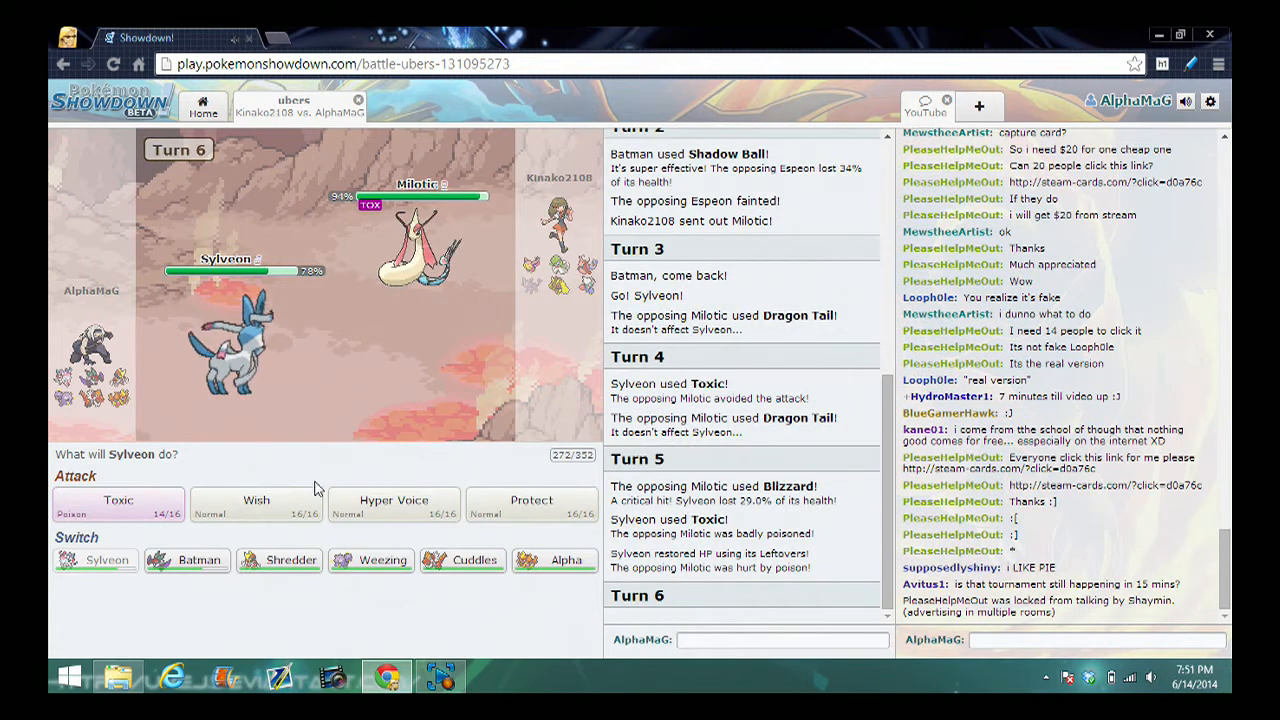
pyautogui.click(118, 505)
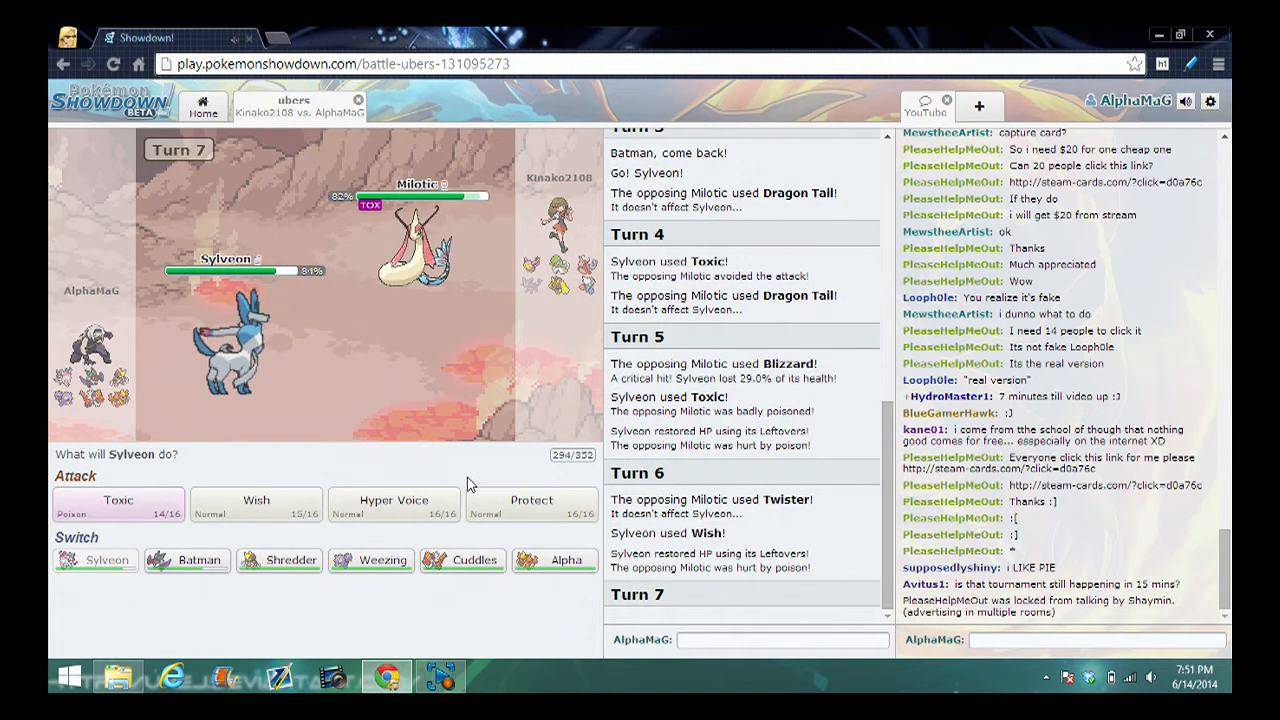
pyautogui.moveTo(393, 503)
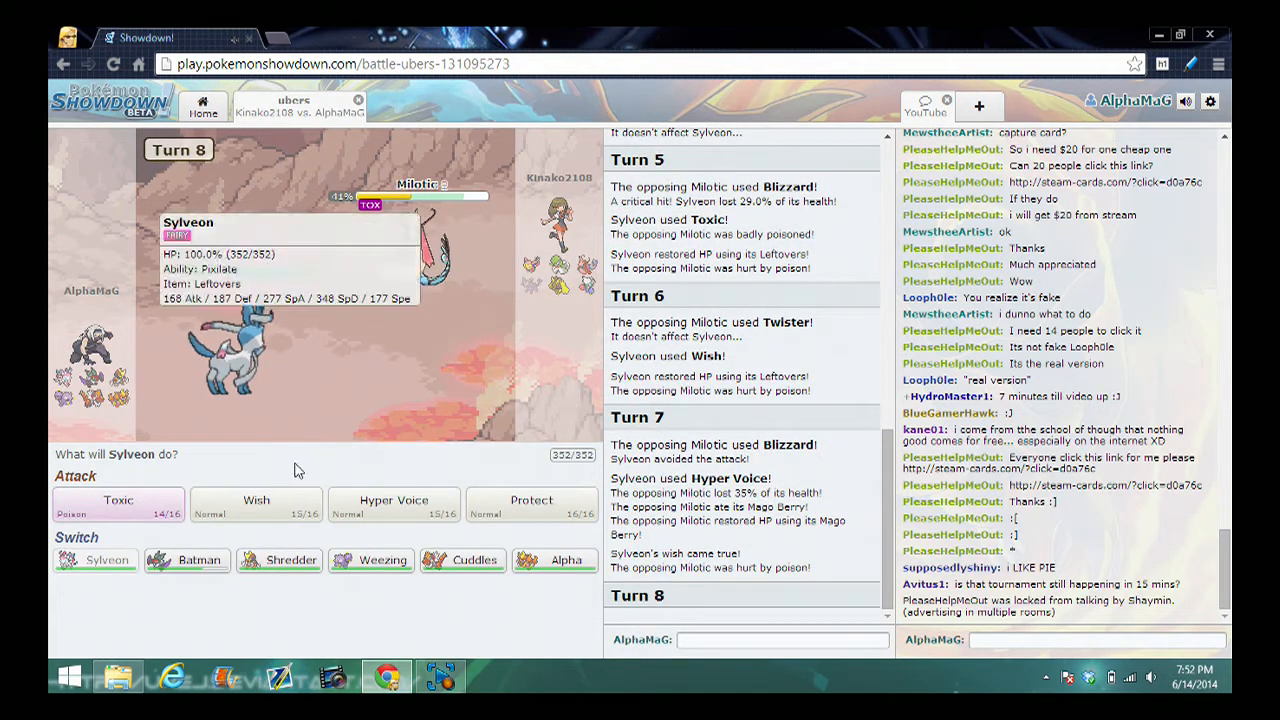
# Hit the poisoned Milotic with Sylveon's Hyper Voice
pyautogui.click(118, 505)
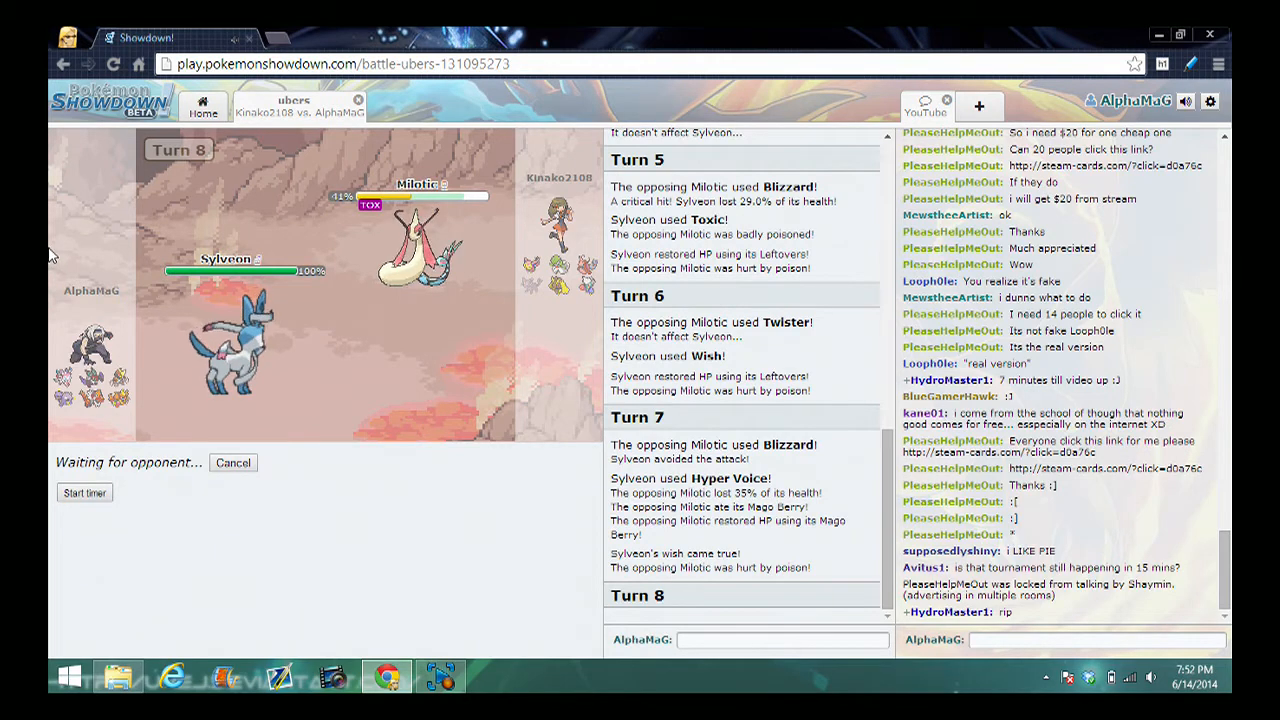
pyautogui.moveTo(235, 355)
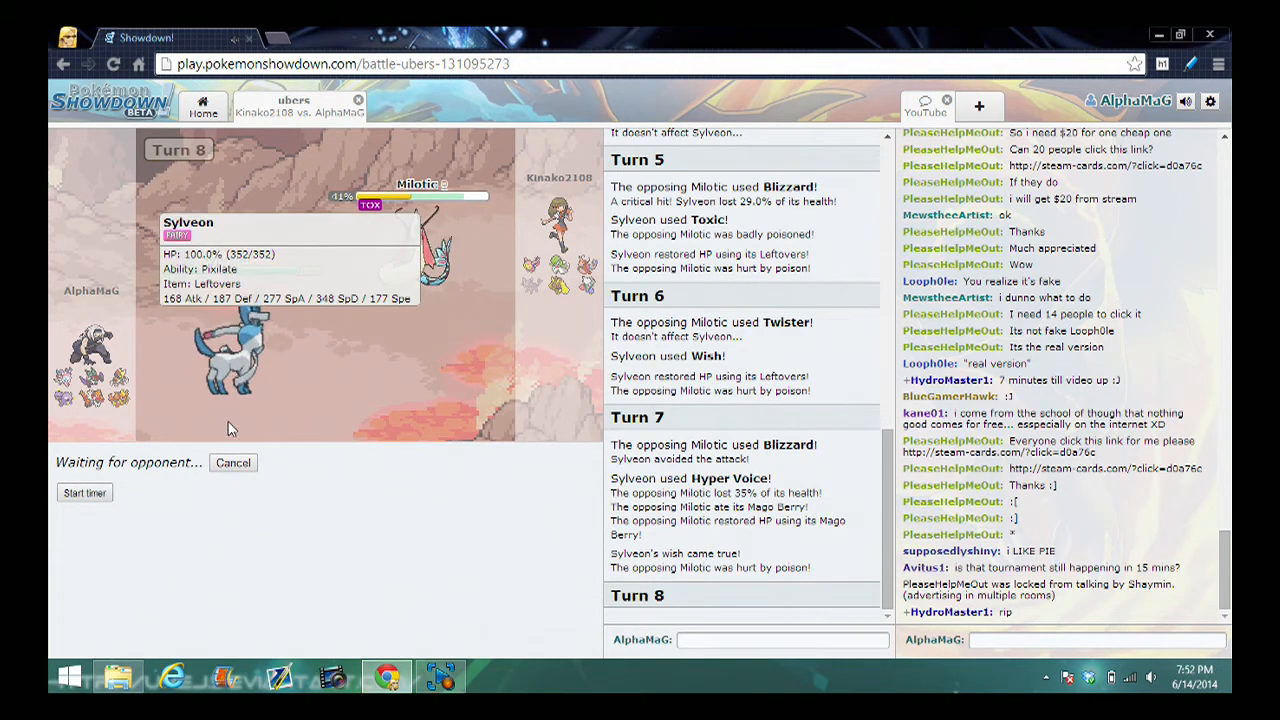
pyautogui.moveTo(228, 428)
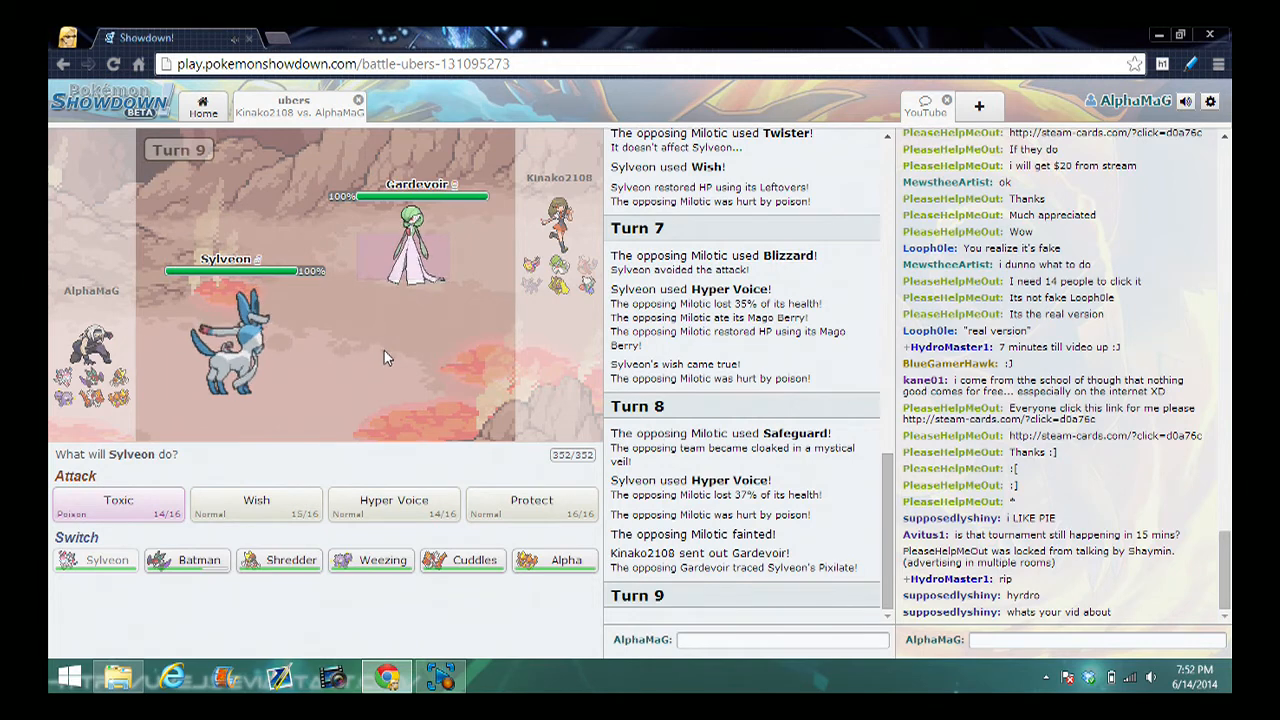
pyautogui.moveTo(370, 560)
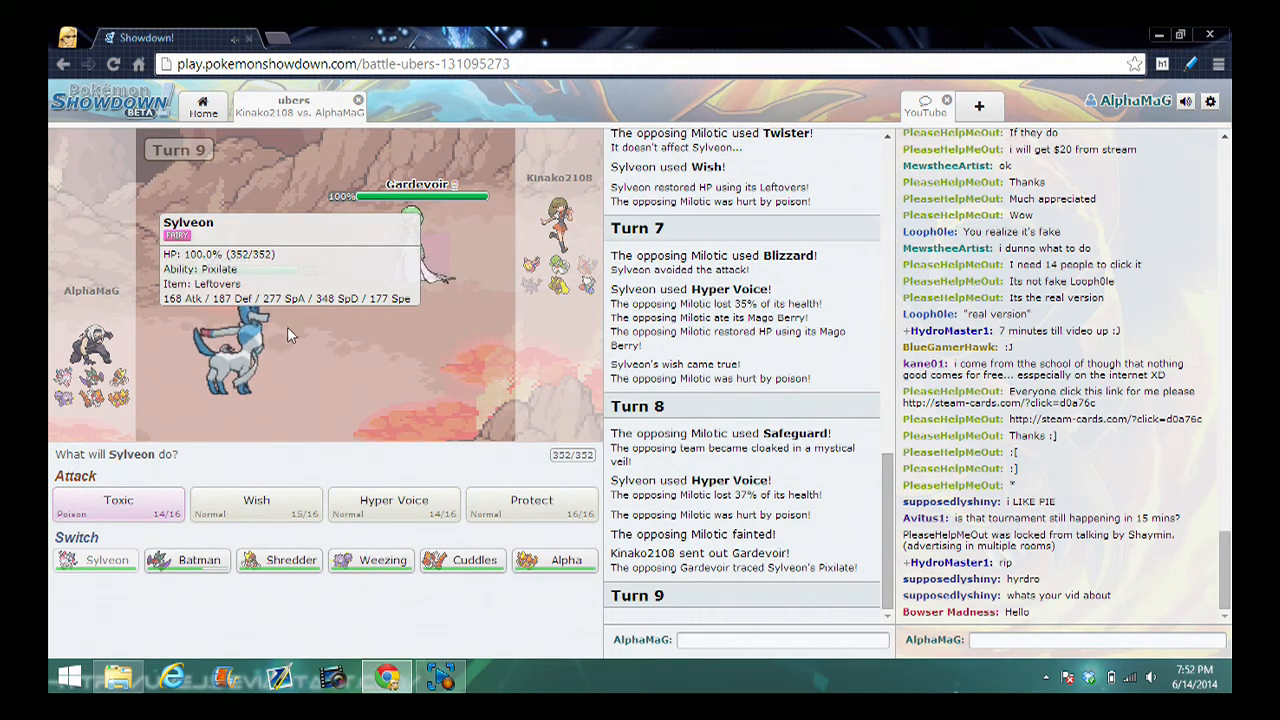
pyautogui.moveTo(371, 559)
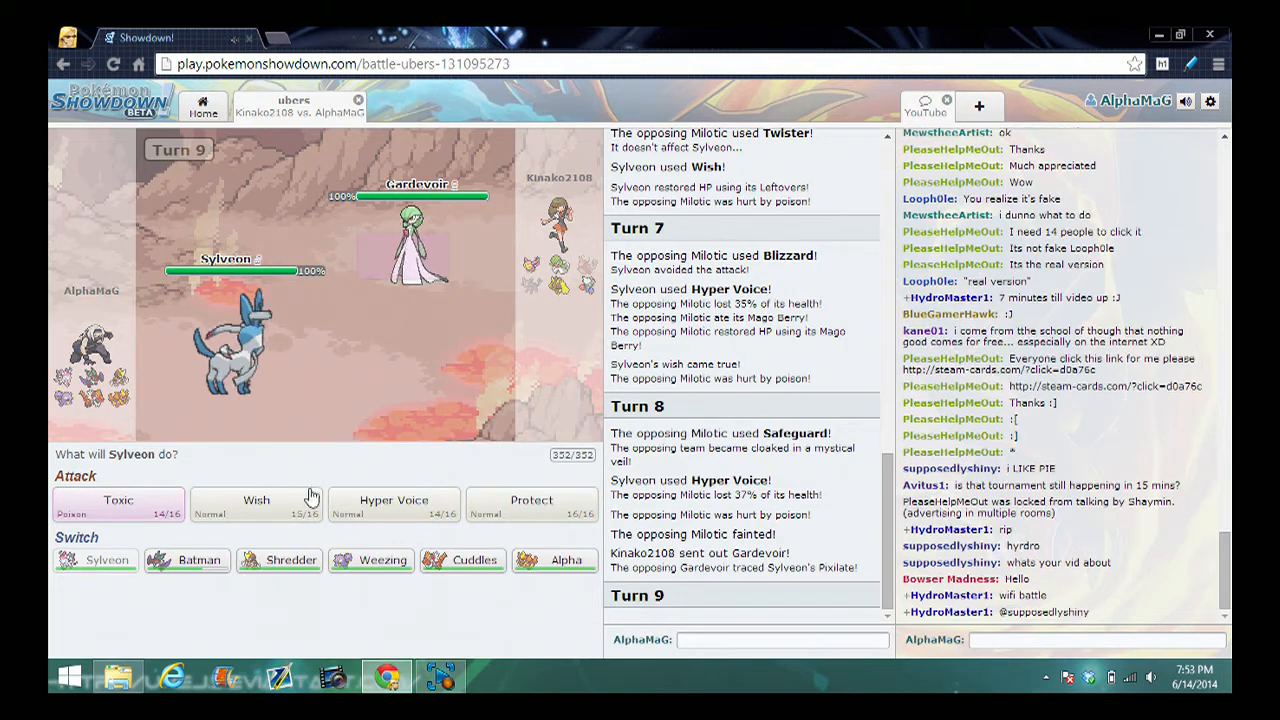
pyautogui.moveTo(370, 559)
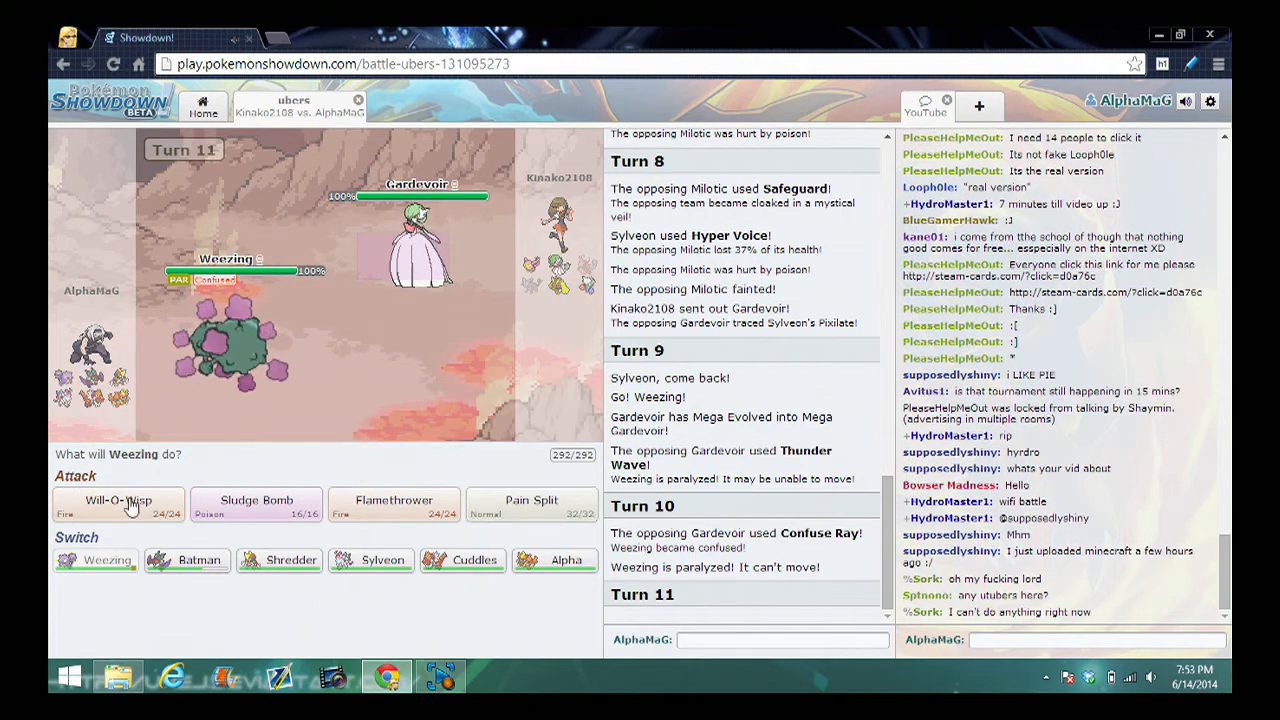
pyautogui.moveTo(256, 505)
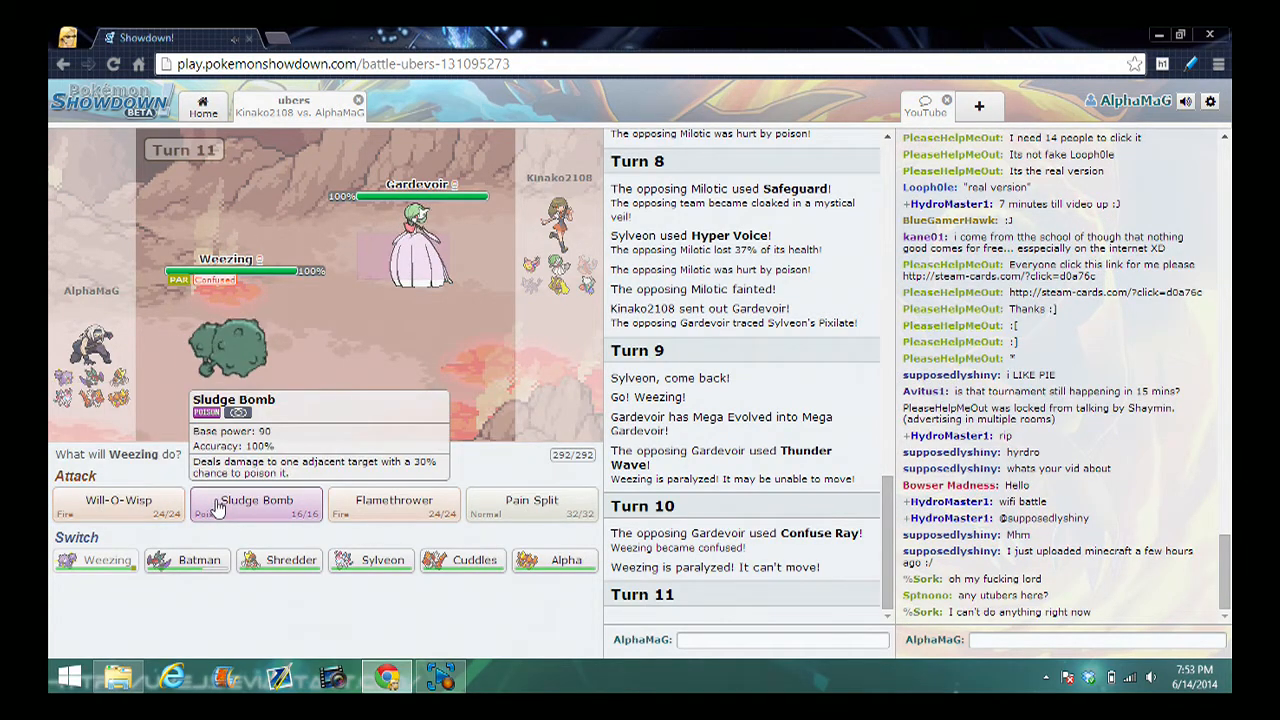
# Use Weezing's Sludge Bomb twice, dropping Mega Gardevoir to 8%
pyautogui.click(256, 503)
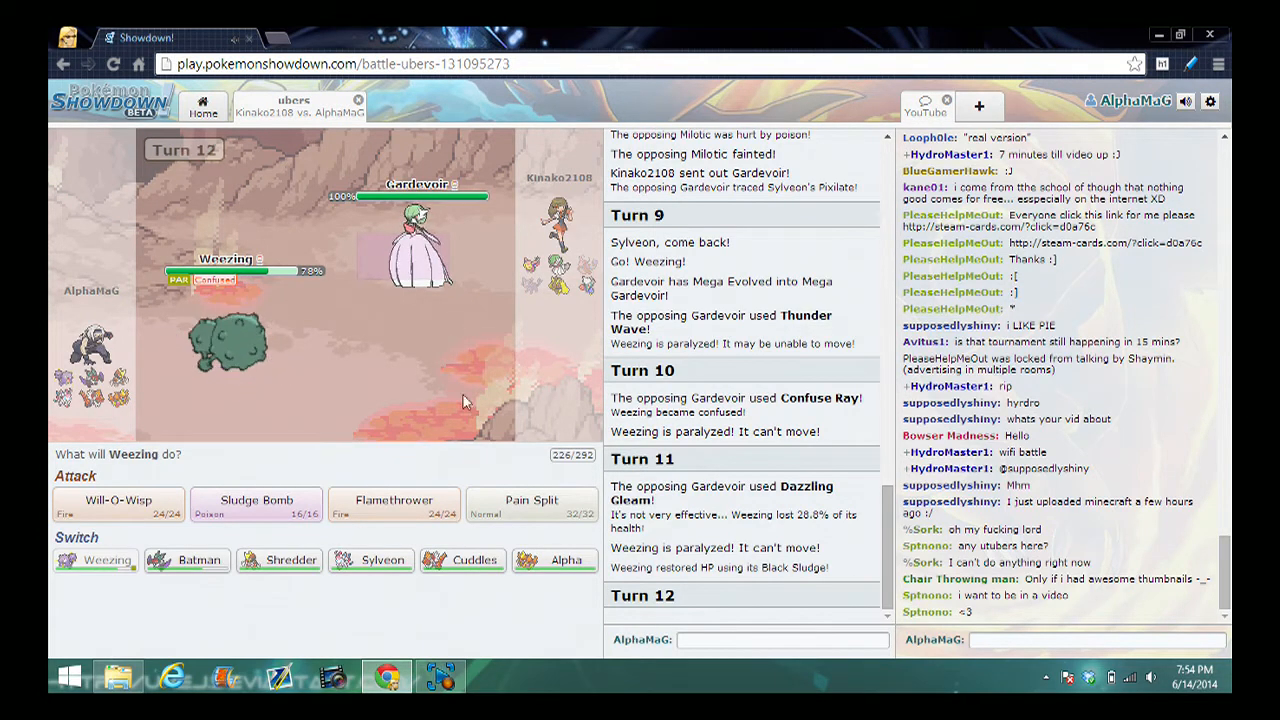
pyautogui.moveTo(256, 503)
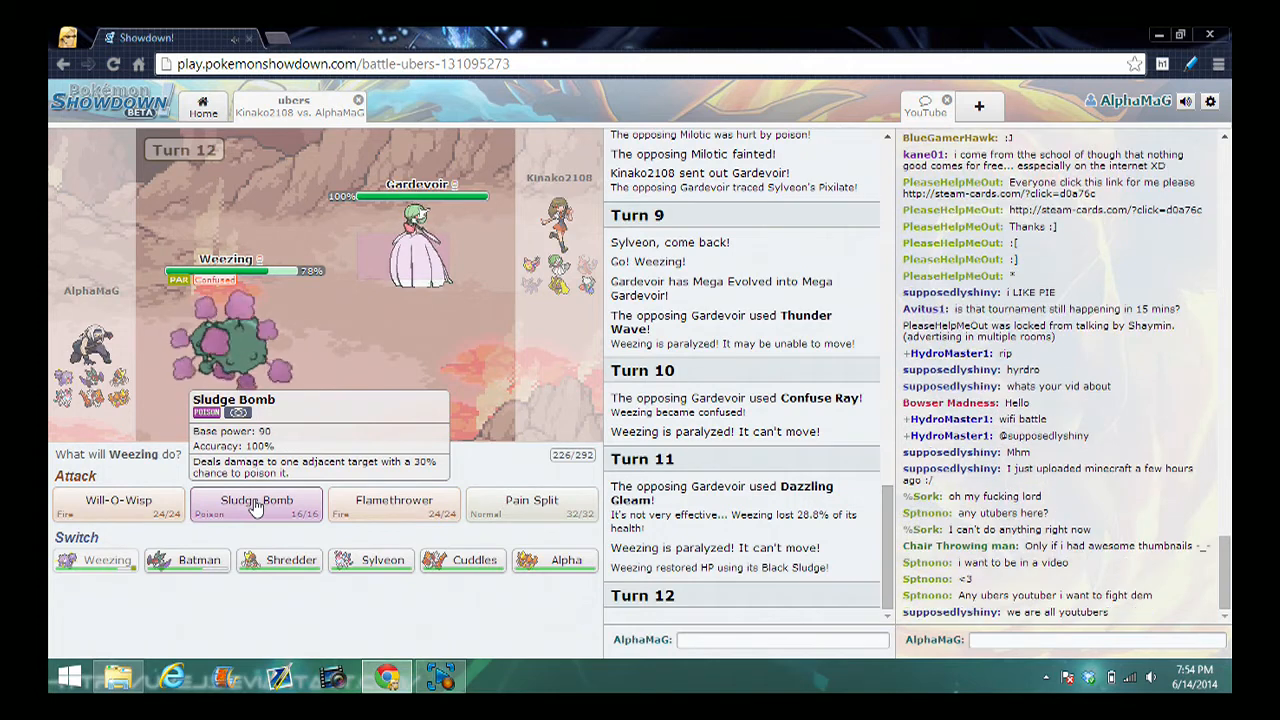
pyautogui.click(256, 505)
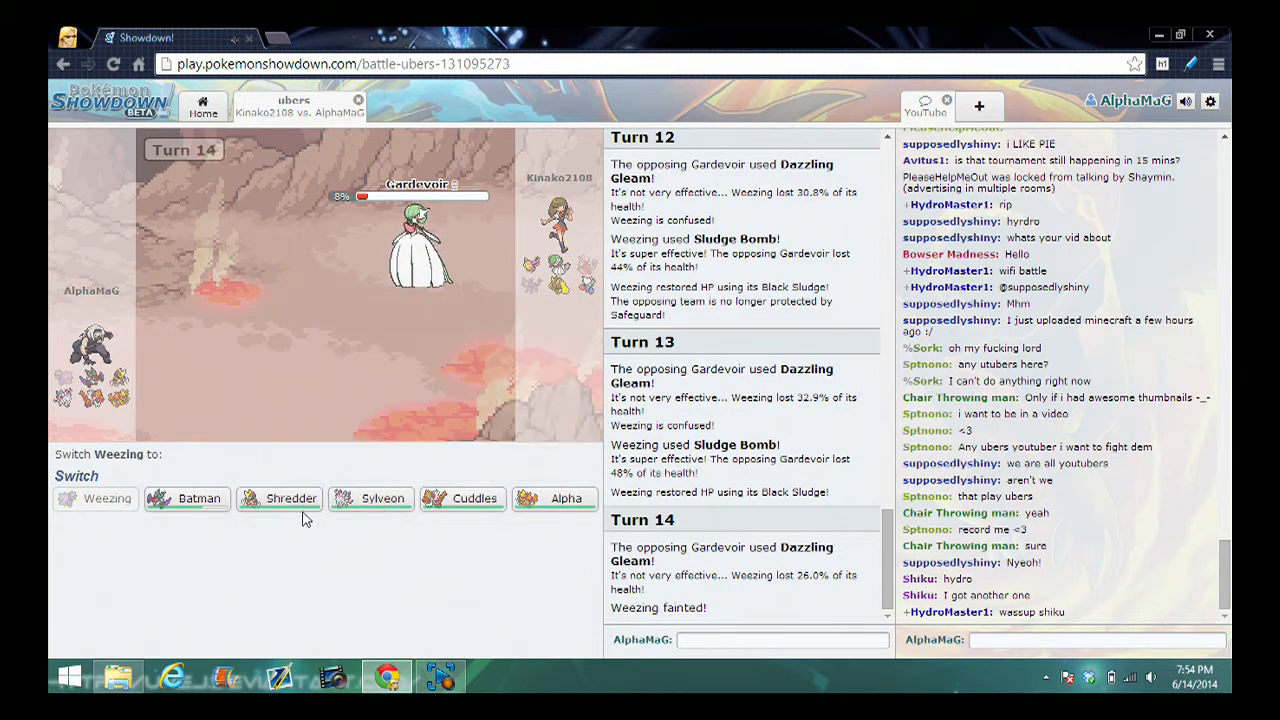
# Send Shredder in for the fainted Weezing and use Iron Head on Gardevoir
pyautogui.click(291, 498)
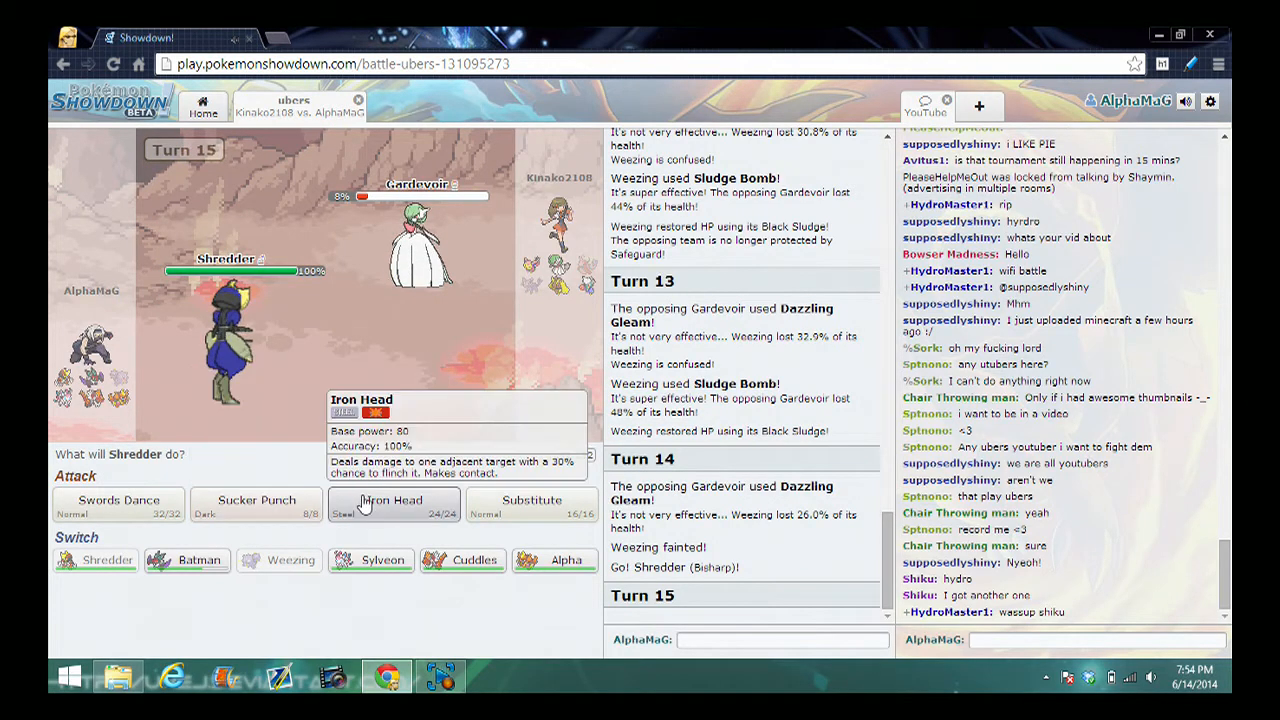
pyautogui.click(391, 500)
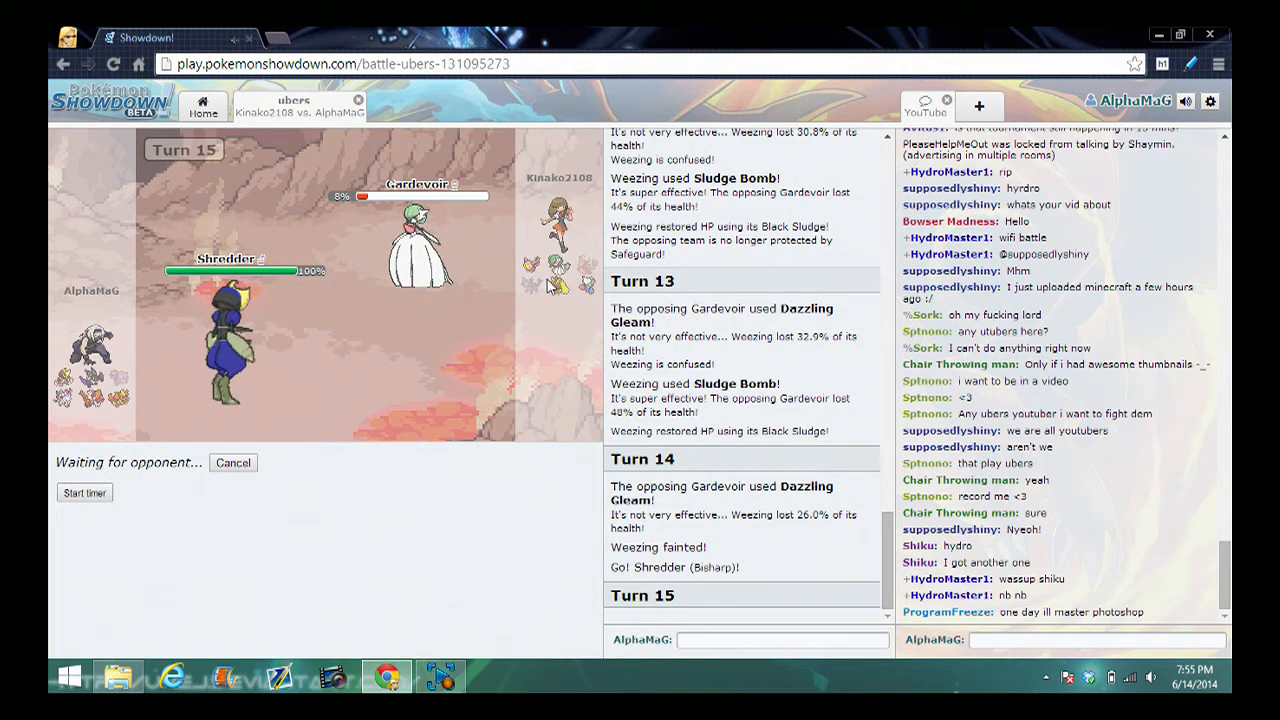
pyautogui.moveTo(558, 287)
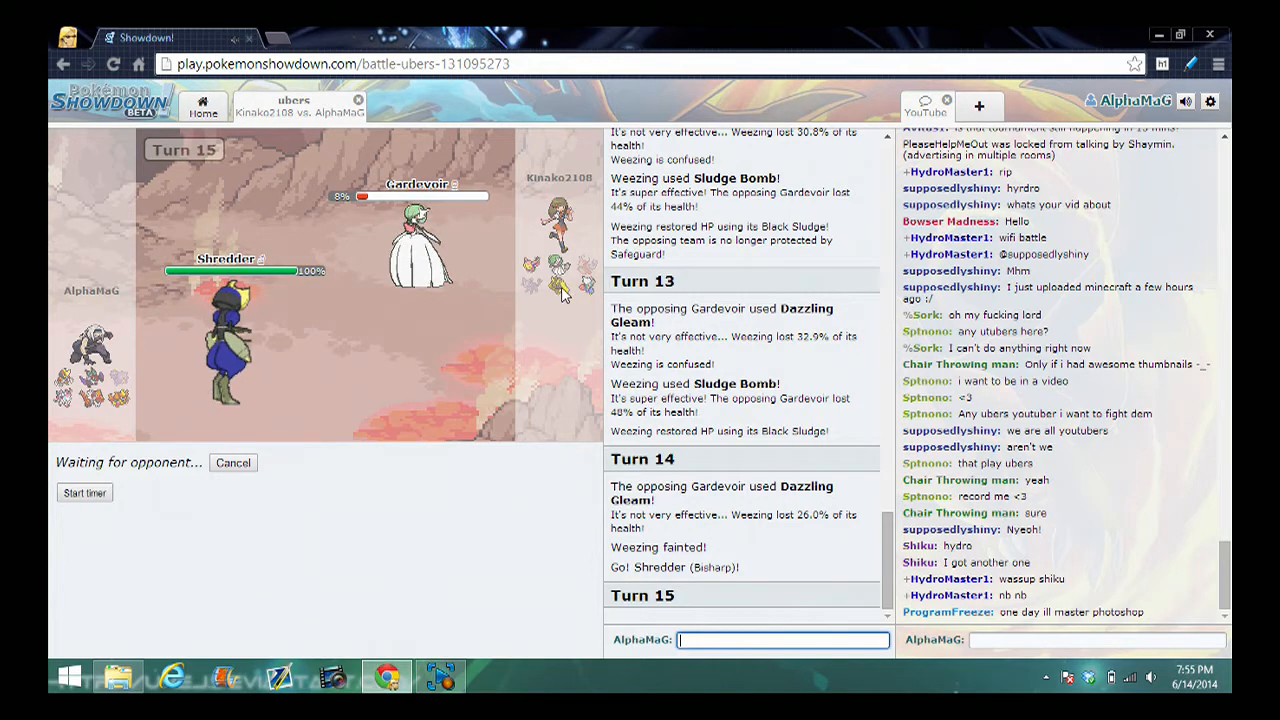
pyautogui.moveTo(400, 322)
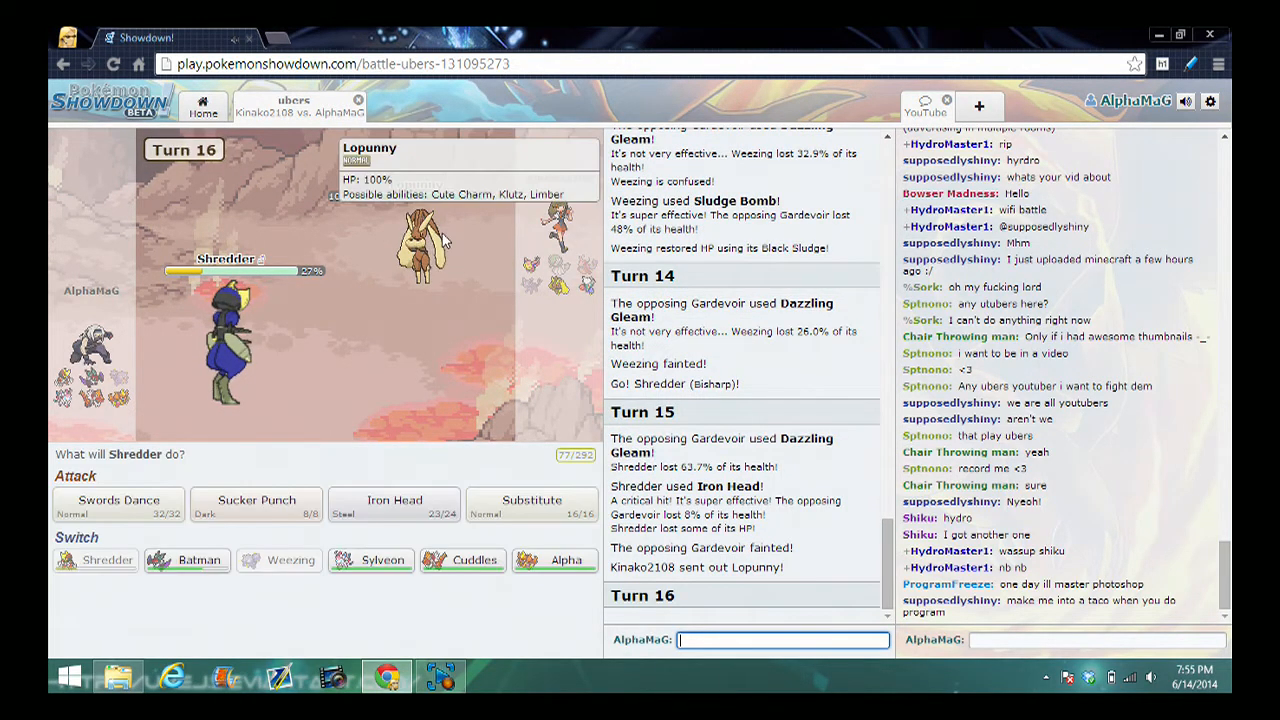
pyautogui.moveTo(256, 505)
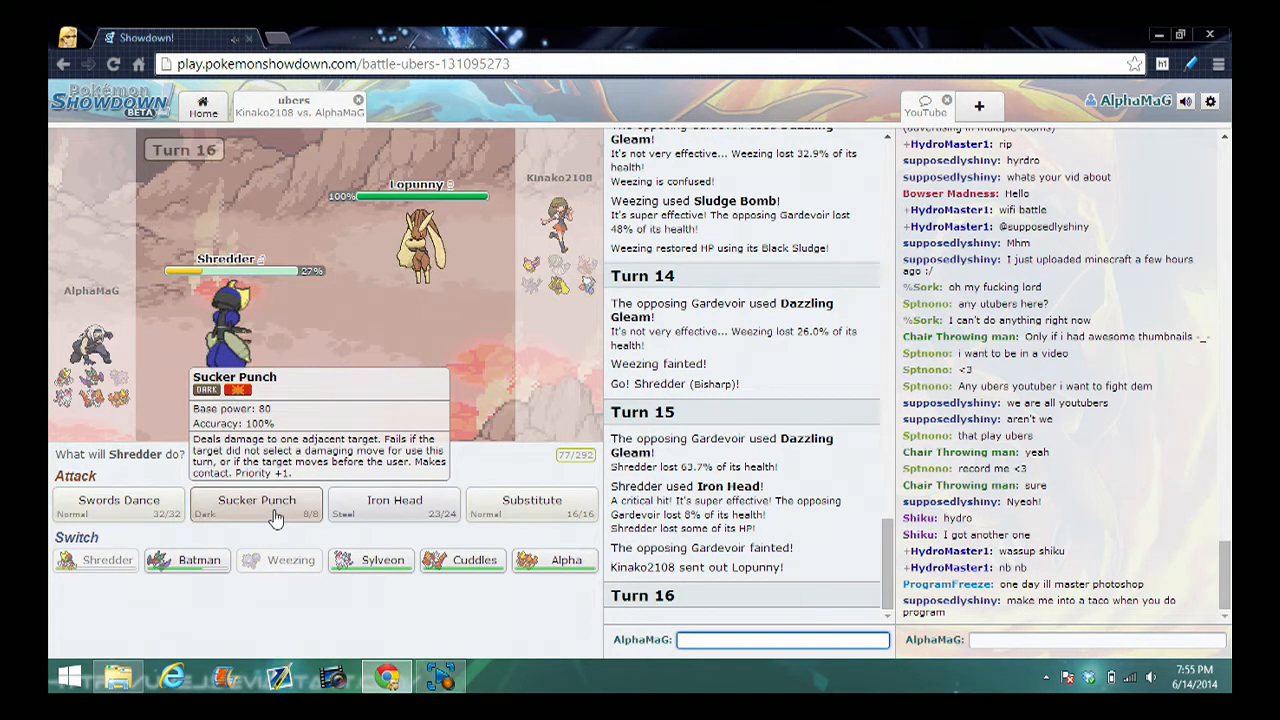
# Use Shredder's Sucker Punch on Lopunny until it faints, following the battle log
pyautogui.click(256, 505)
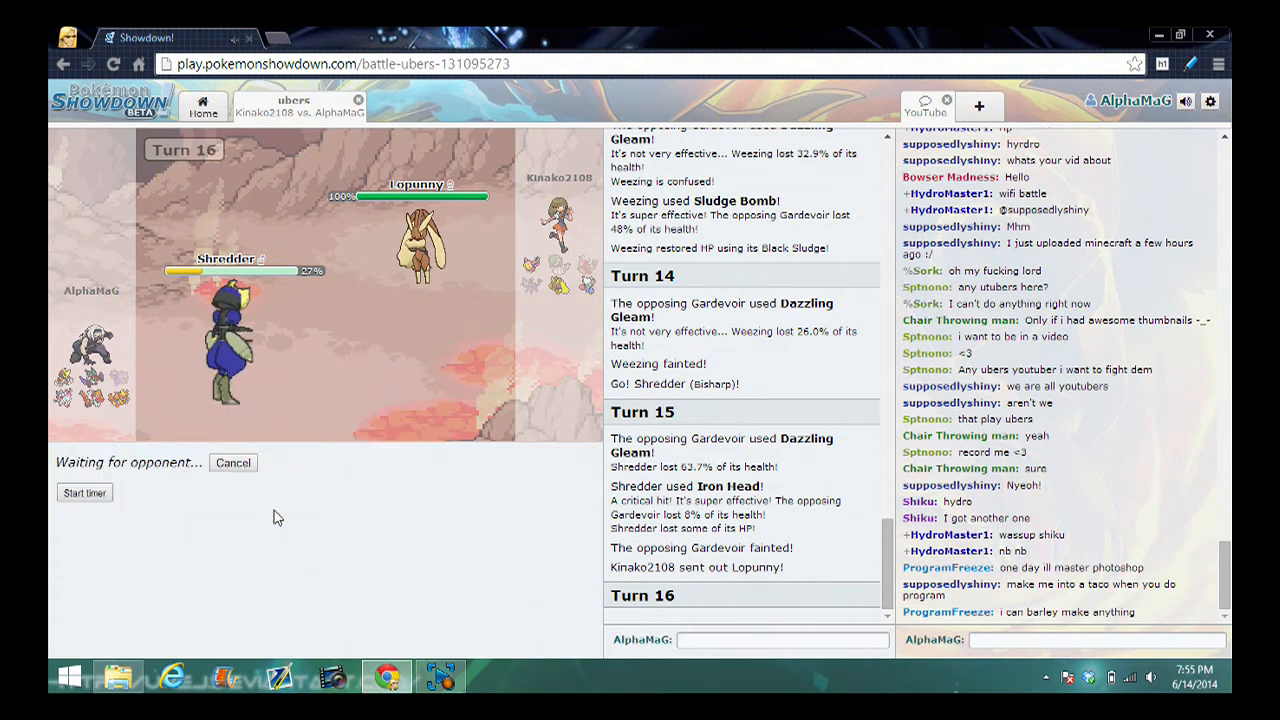
pyautogui.scroll(-3)
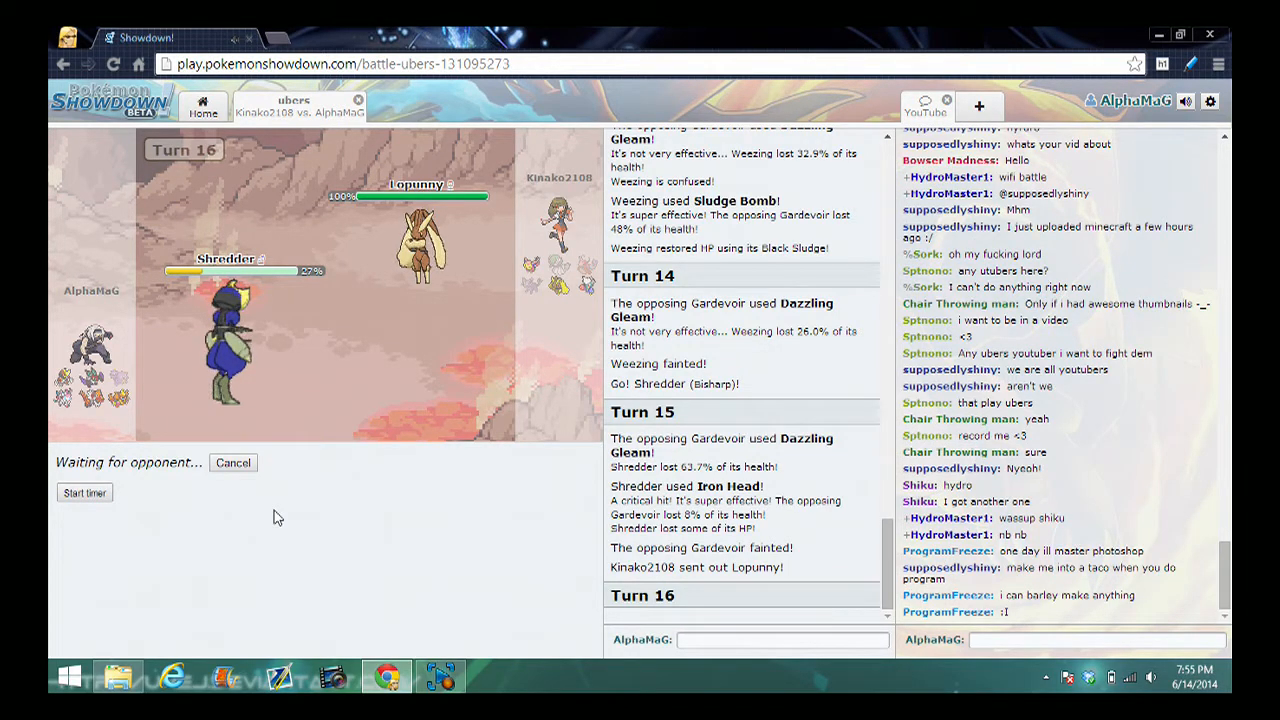
pyautogui.moveTo(332, 583)
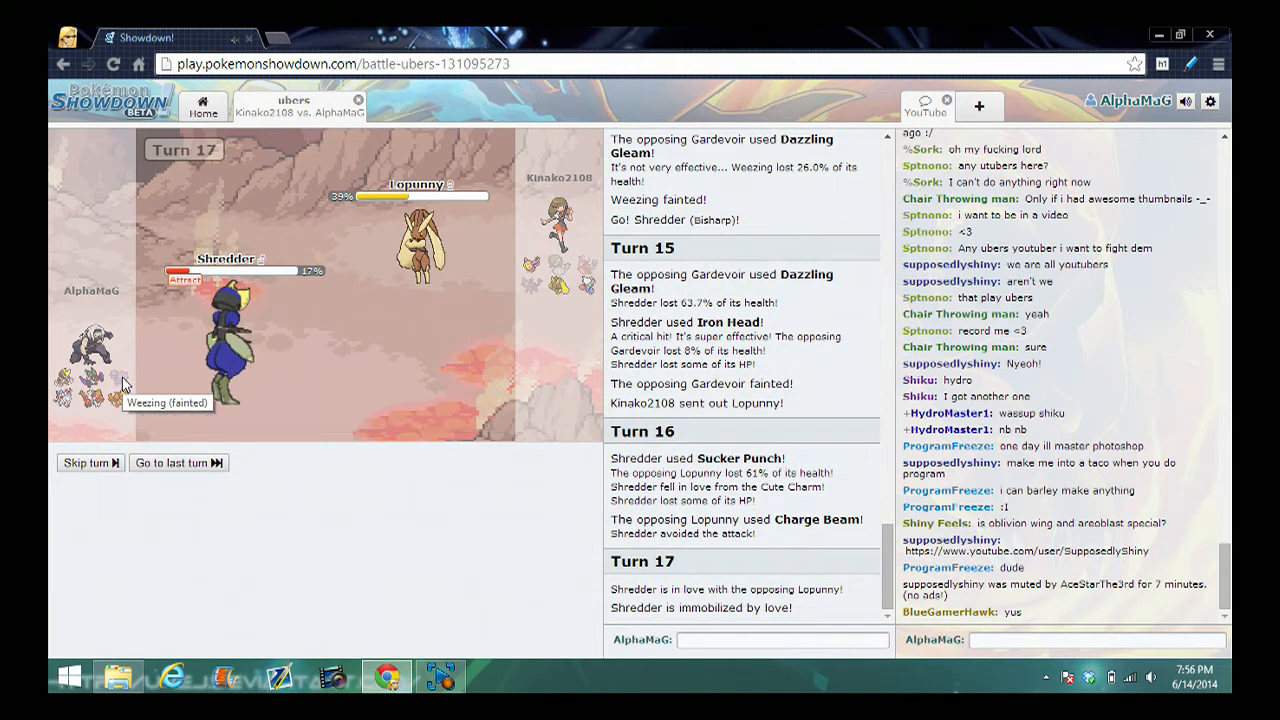
pyautogui.scroll(-3)
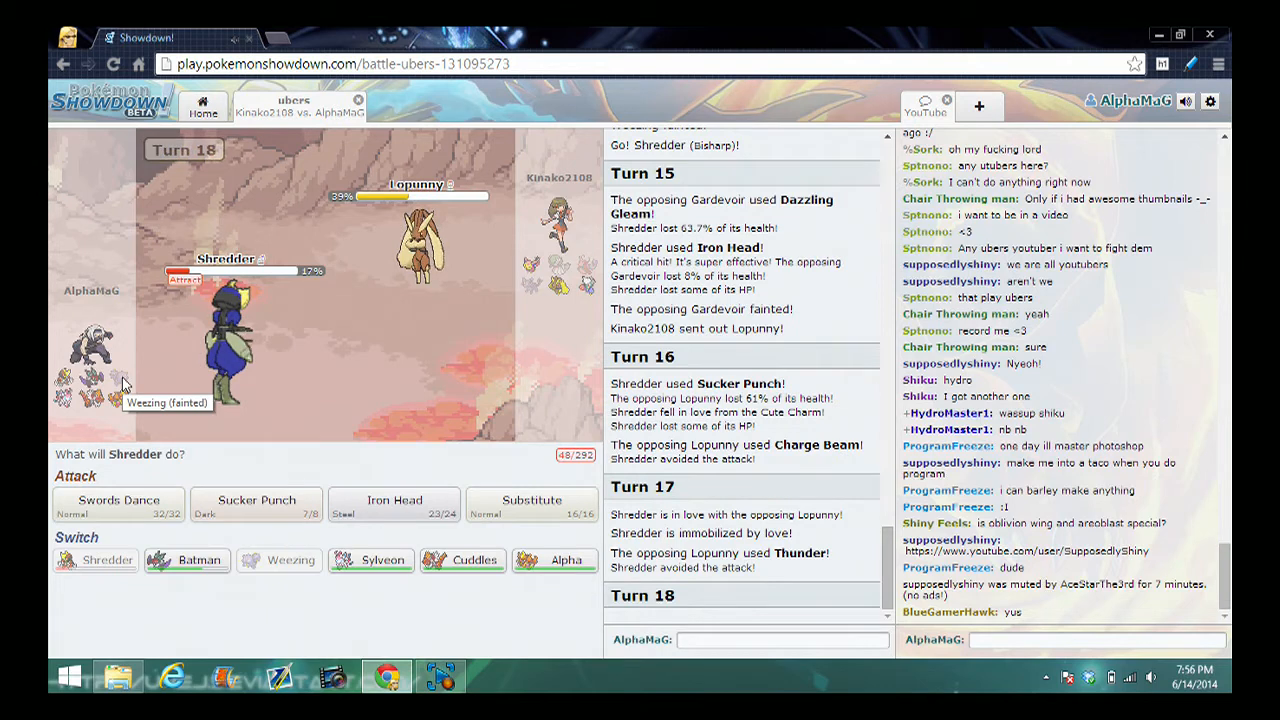
pyautogui.moveTo(256, 505)
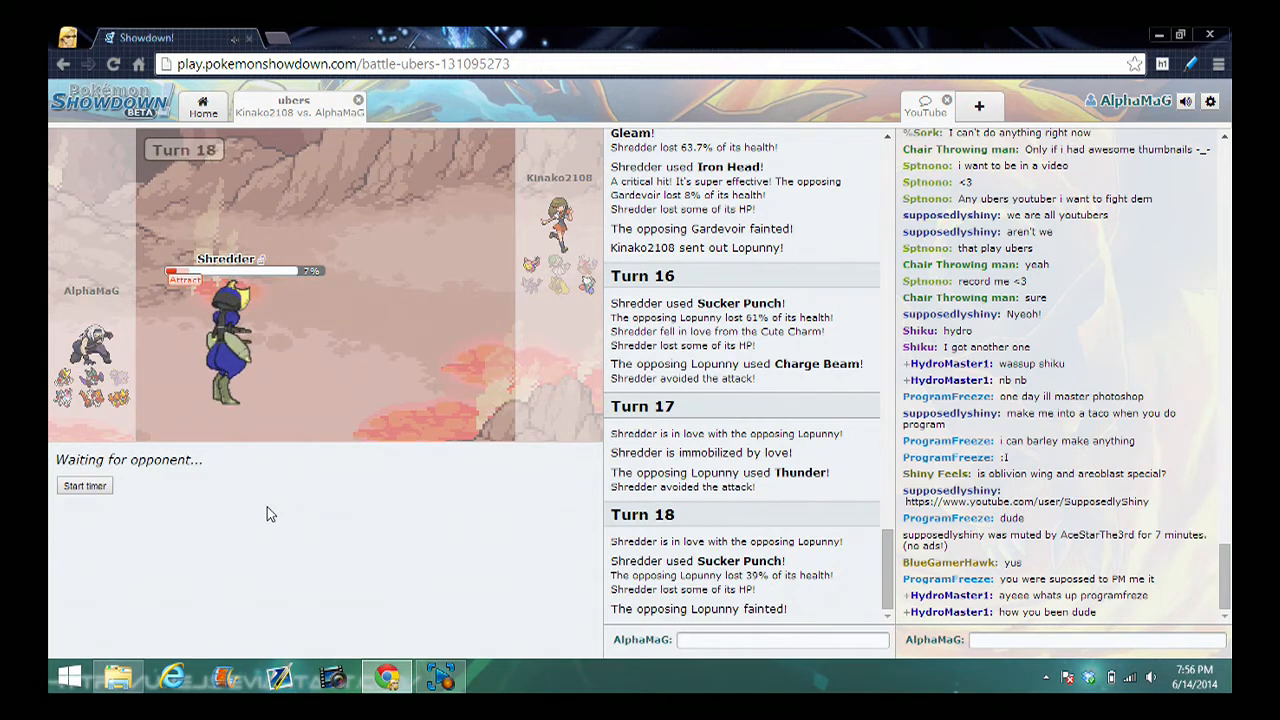
pyautogui.scroll(-3)
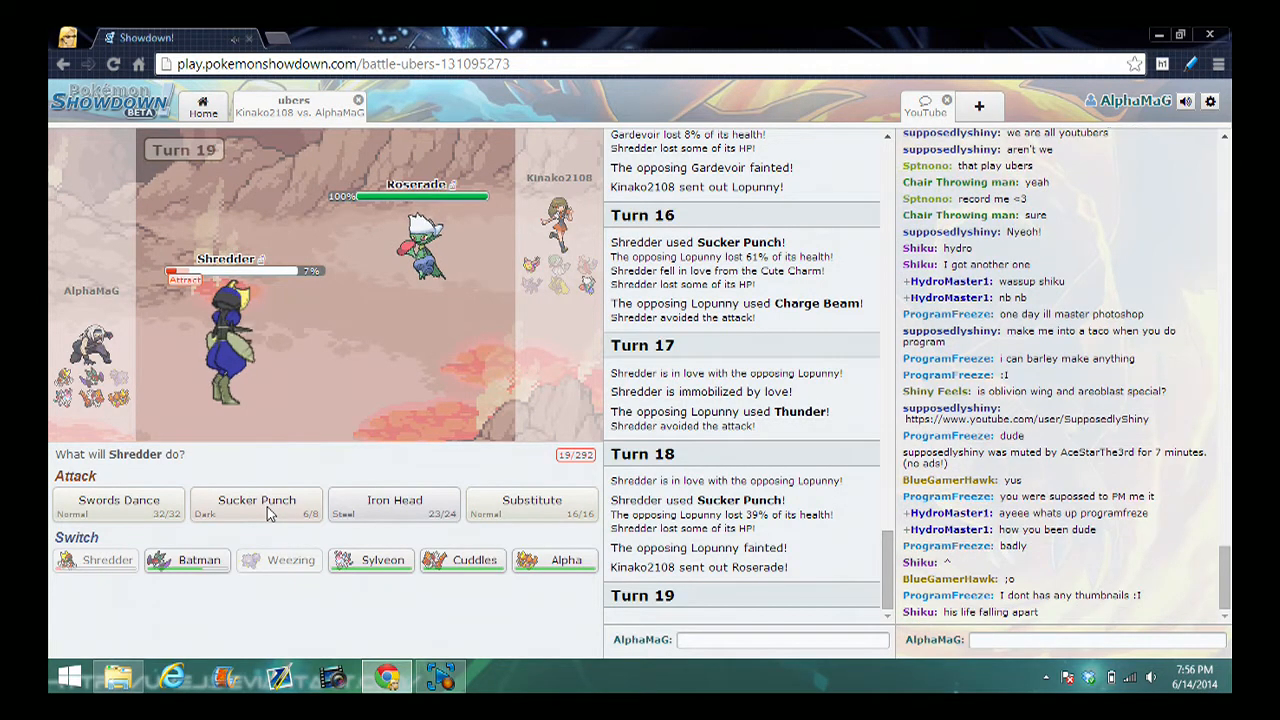
# Sucker Punch Roserade, send Batman in for fainted Shredder, and Flamethrower Roserade
pyautogui.click(256, 505)
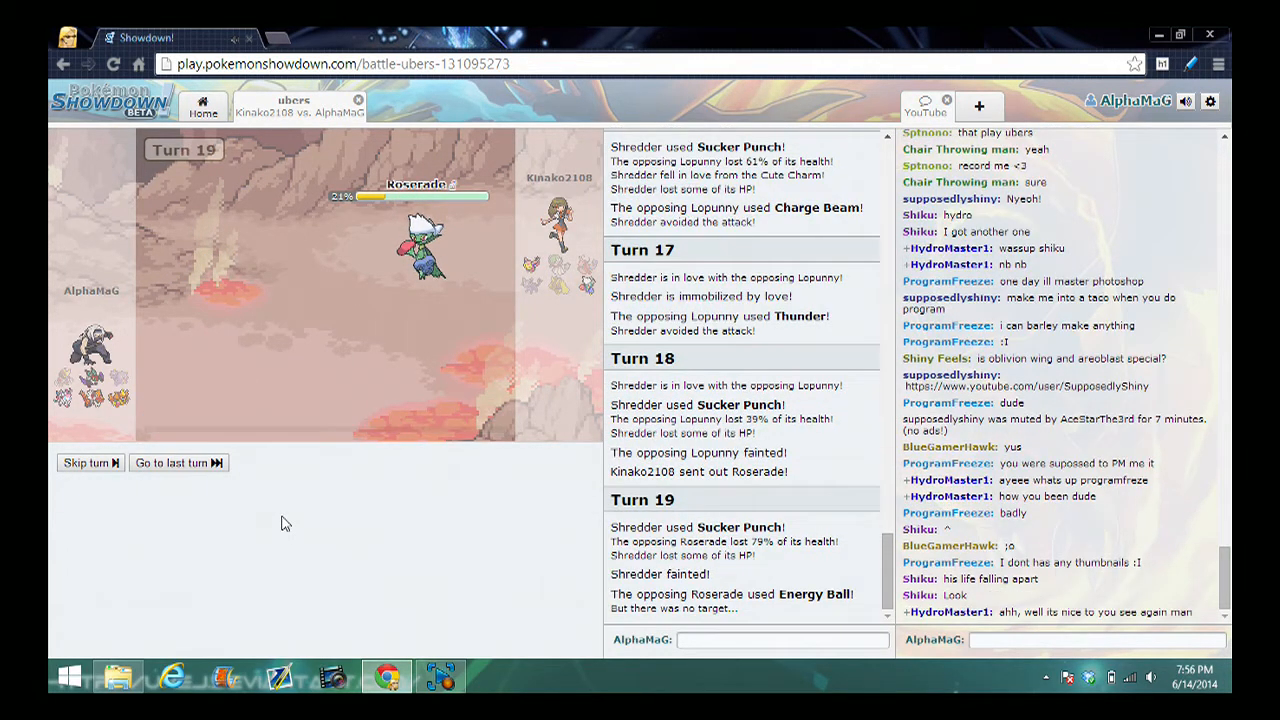
pyautogui.moveTo(188, 498)
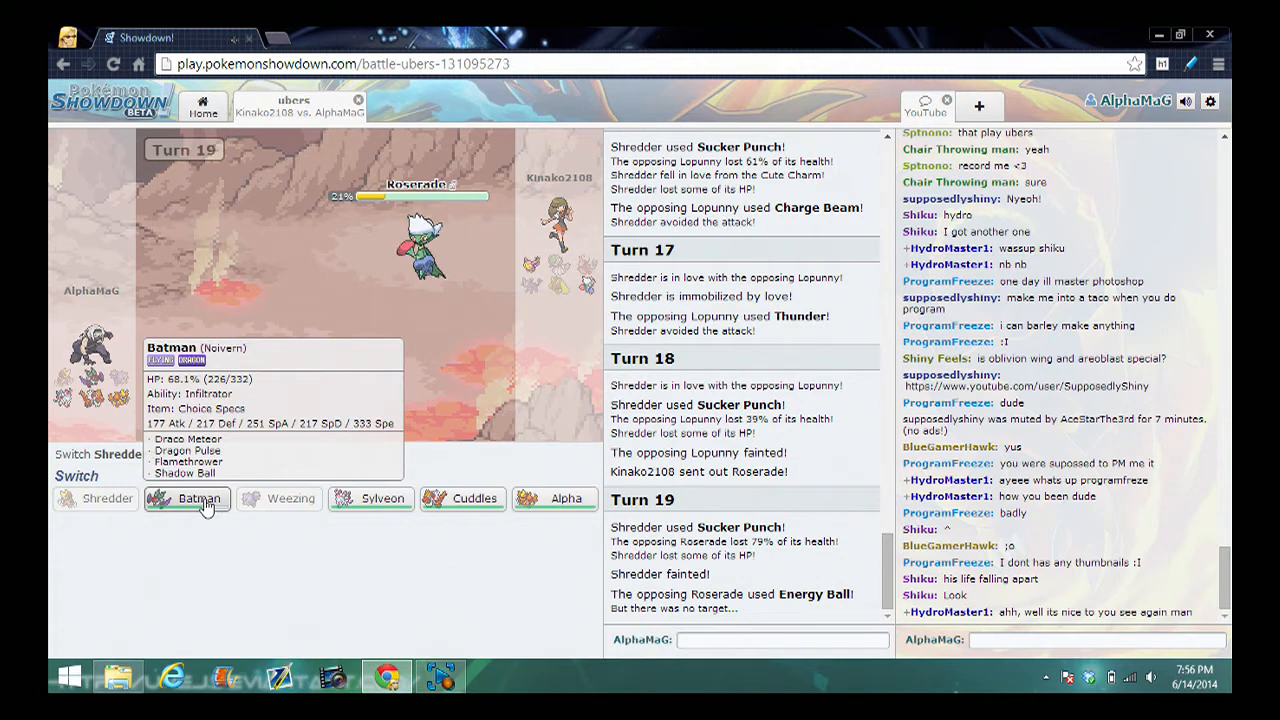
pyautogui.click(187, 498)
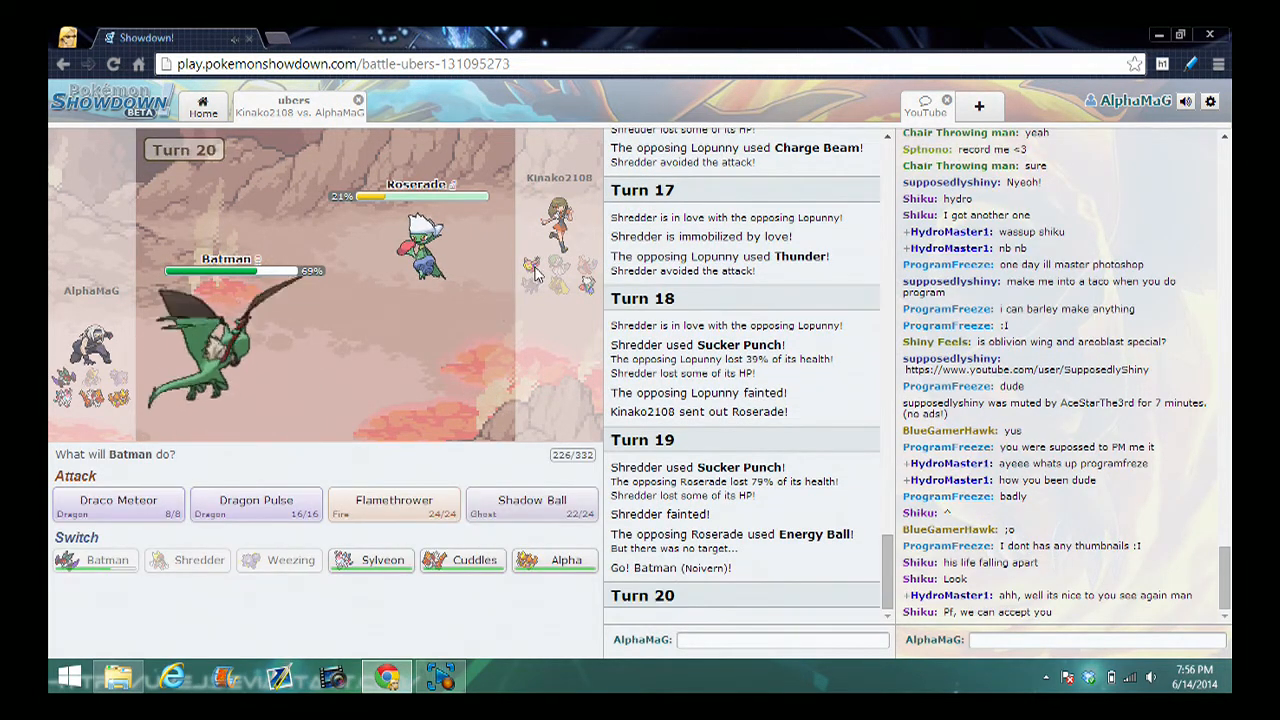
pyautogui.click(393, 505)
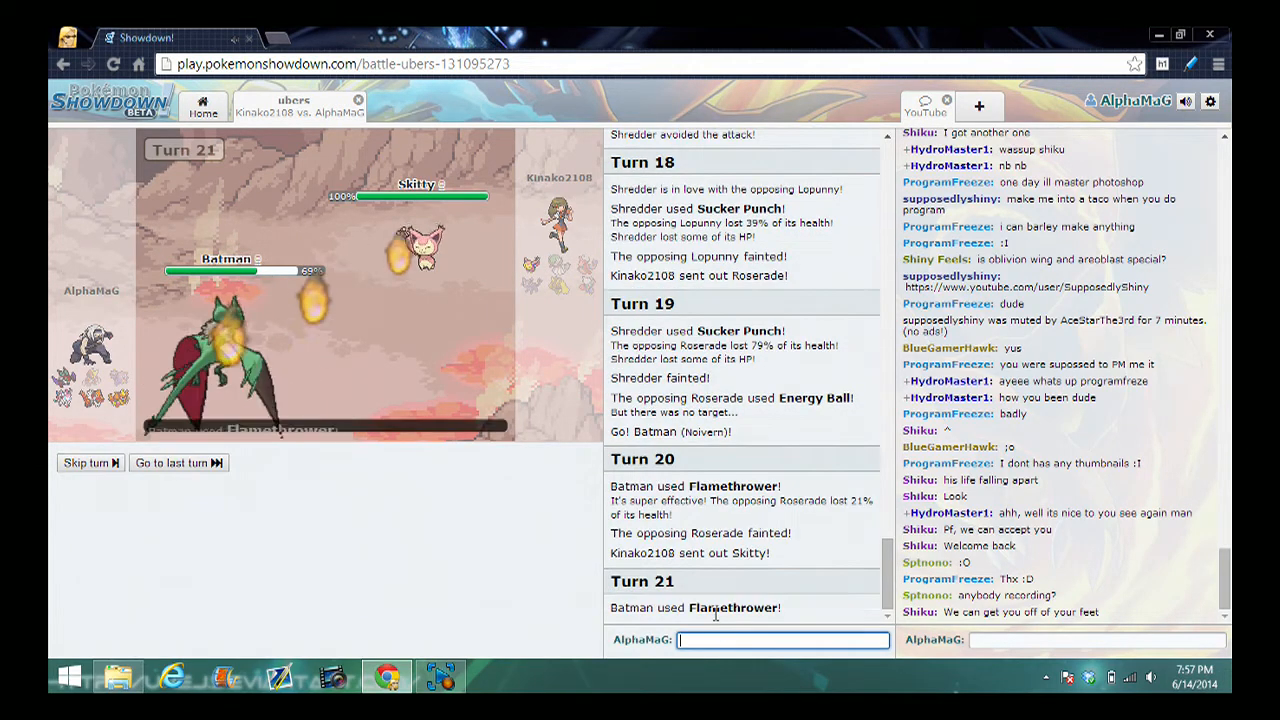
# Post 'GG' in the battle chat after Skitty falls
pyautogui.write('GG')
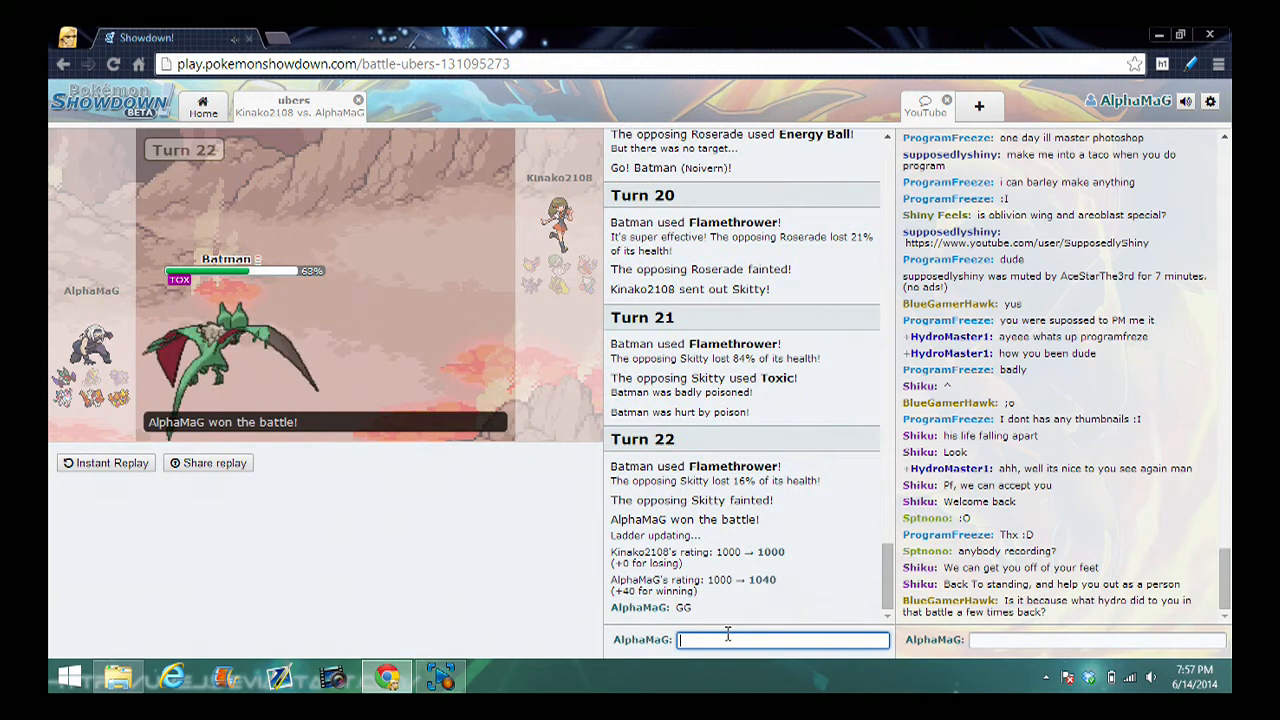
pyautogui.moveTo(230, 350)
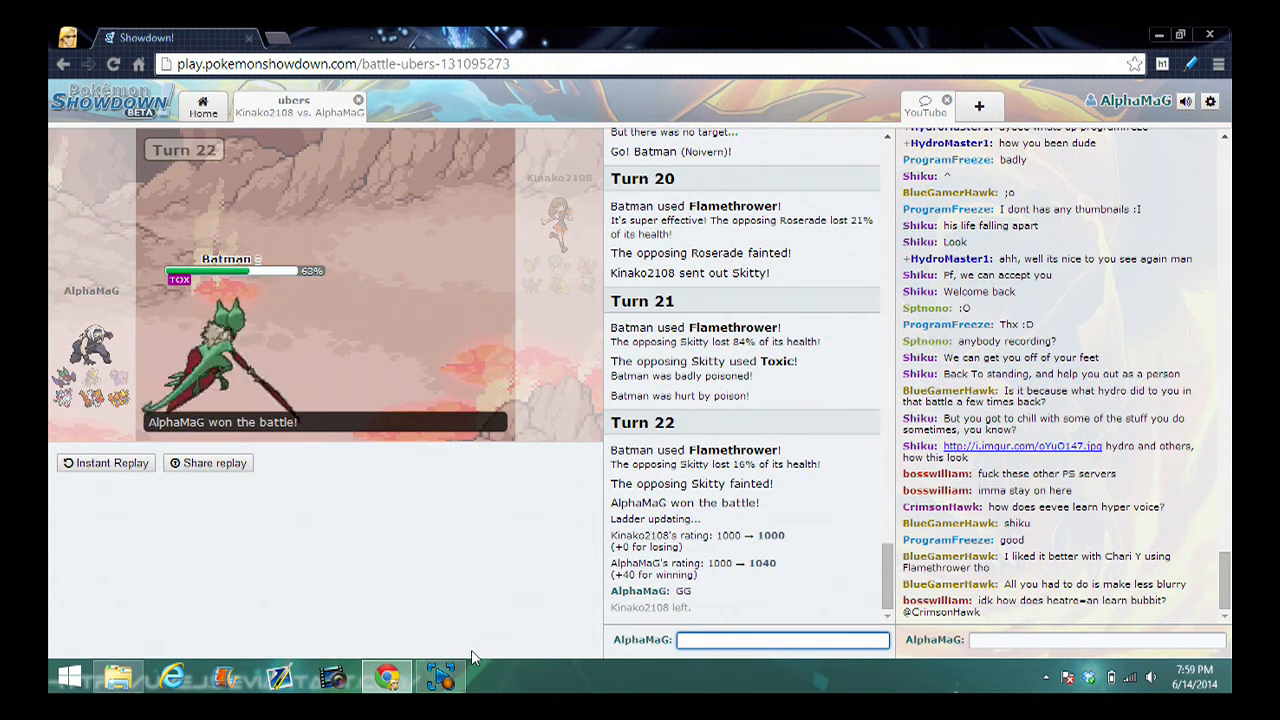
# Bring Elgato Game Capture HD to the front from the taskbar
pyautogui.click(441, 677)
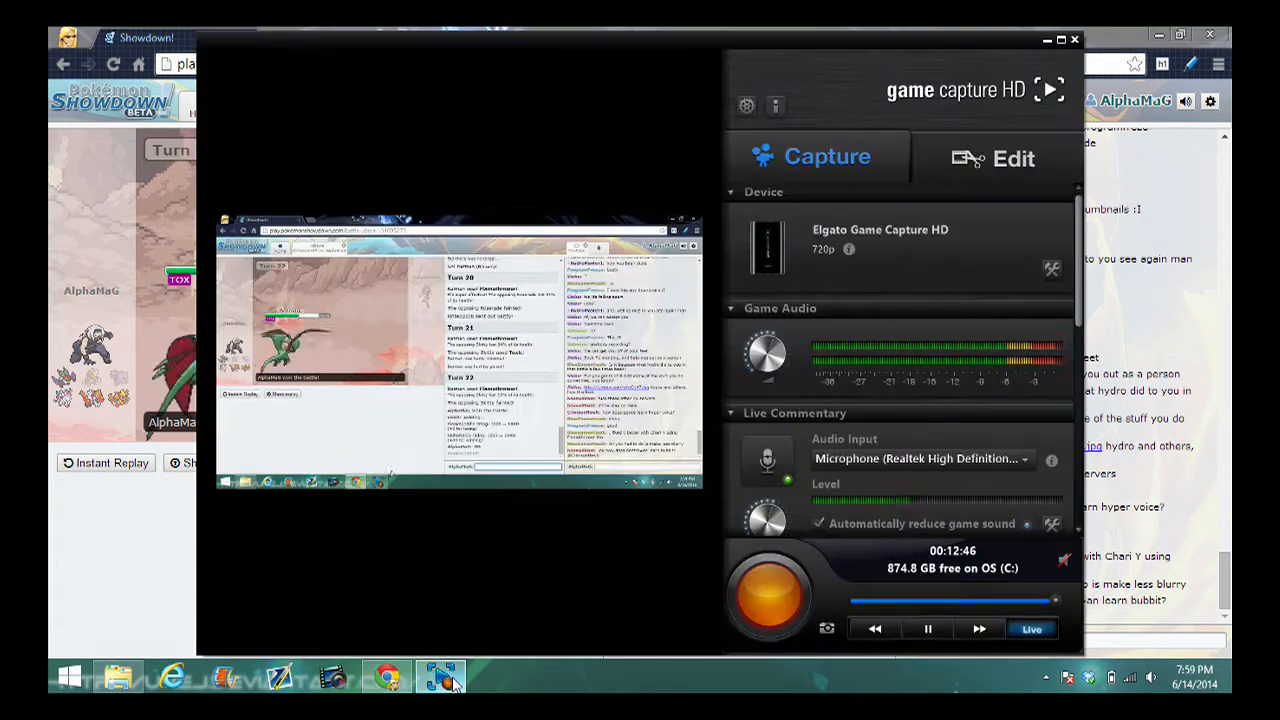